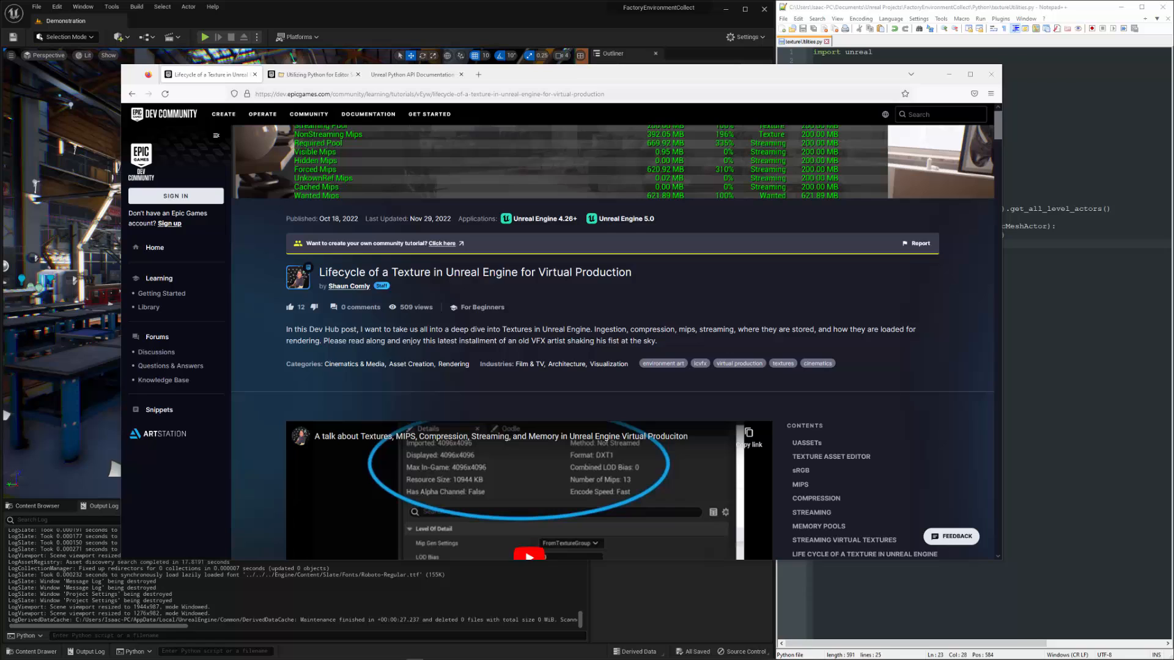
Switch to the 'Utilizing Python for Editor Scripting' course page and show its outline.
click(314, 74)
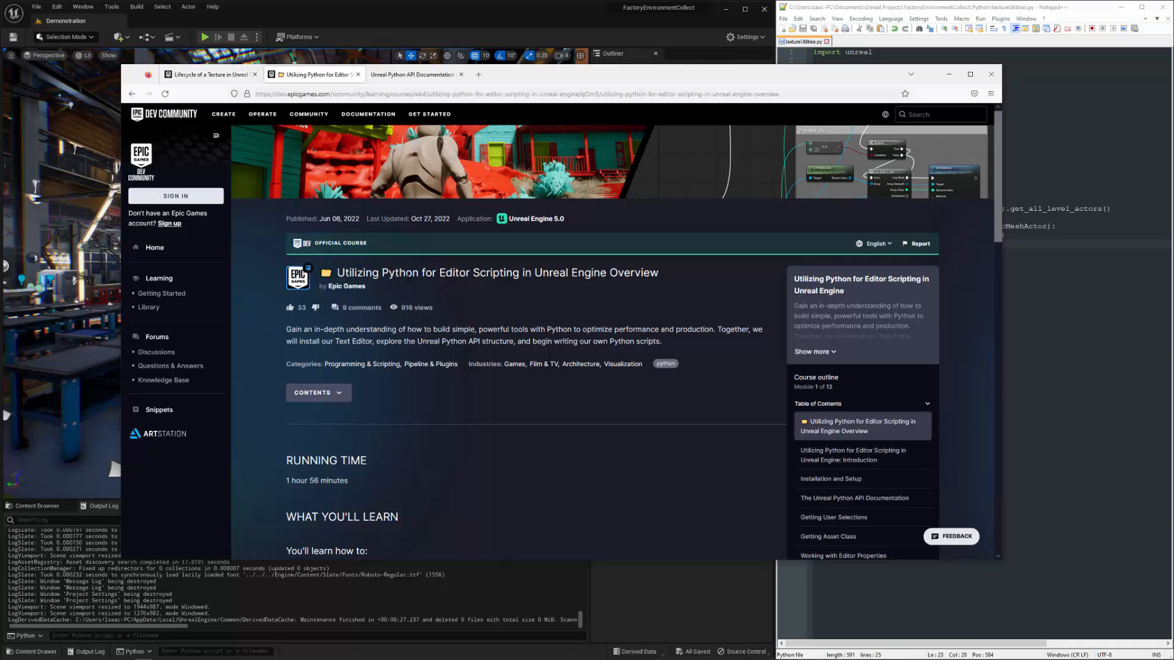
mouse_move(324, 299)
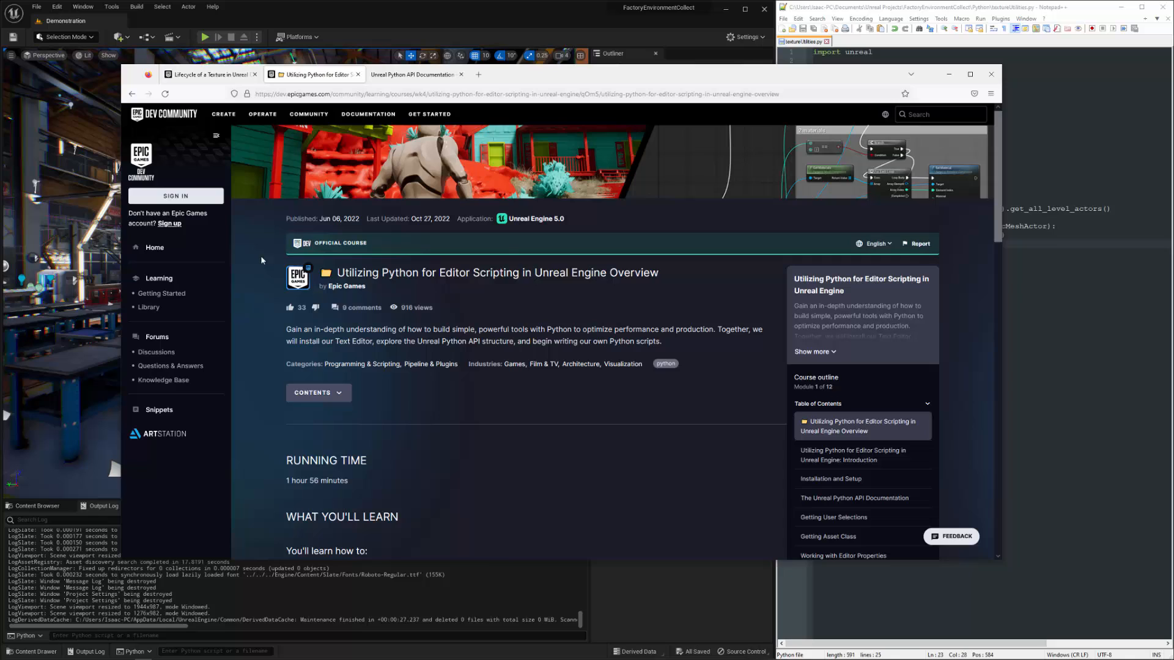
mouse_move(781, 376)
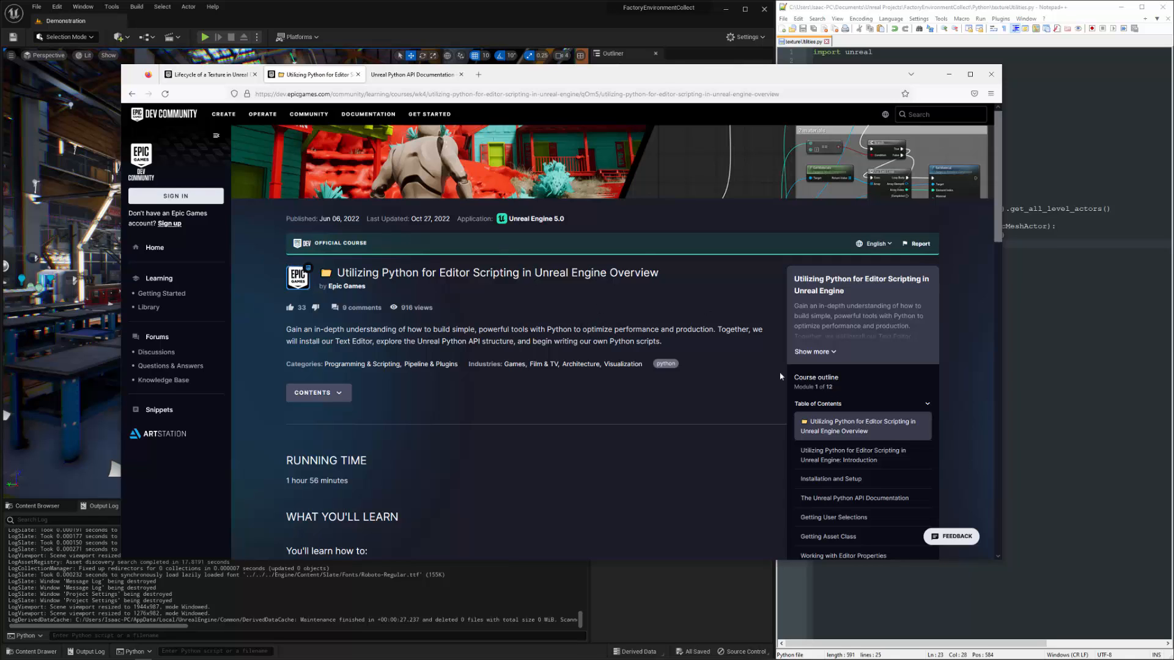
mouse_move(853, 482)
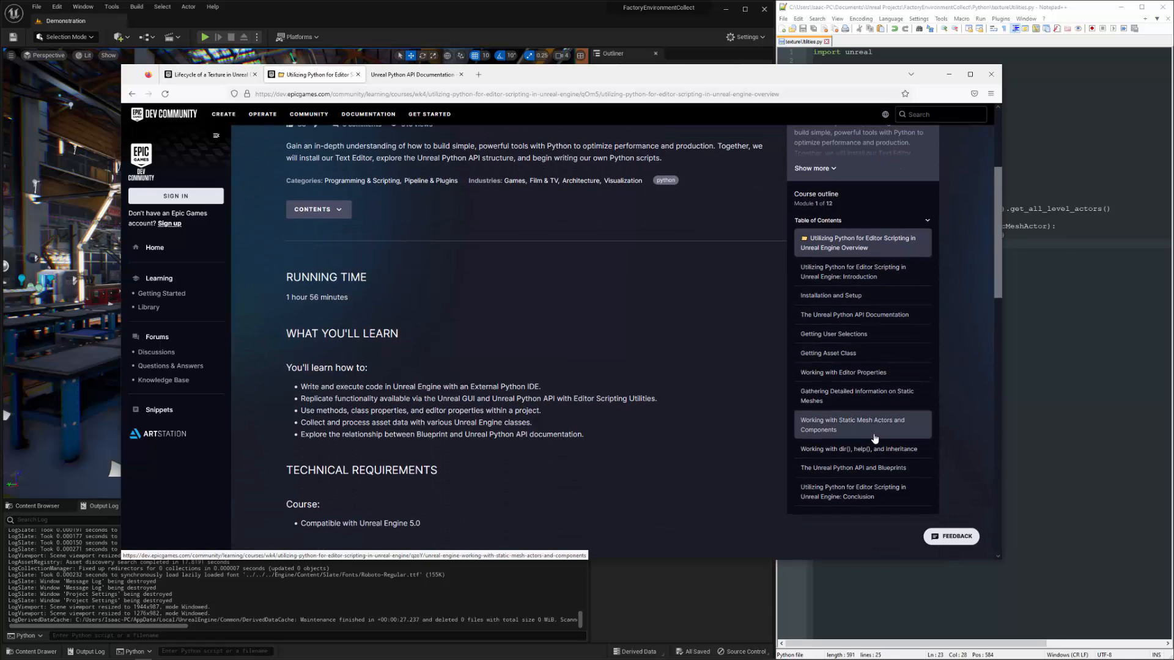
Return to the 'Lifecycle of a Texture' article and scroll through it.
click(209, 75)
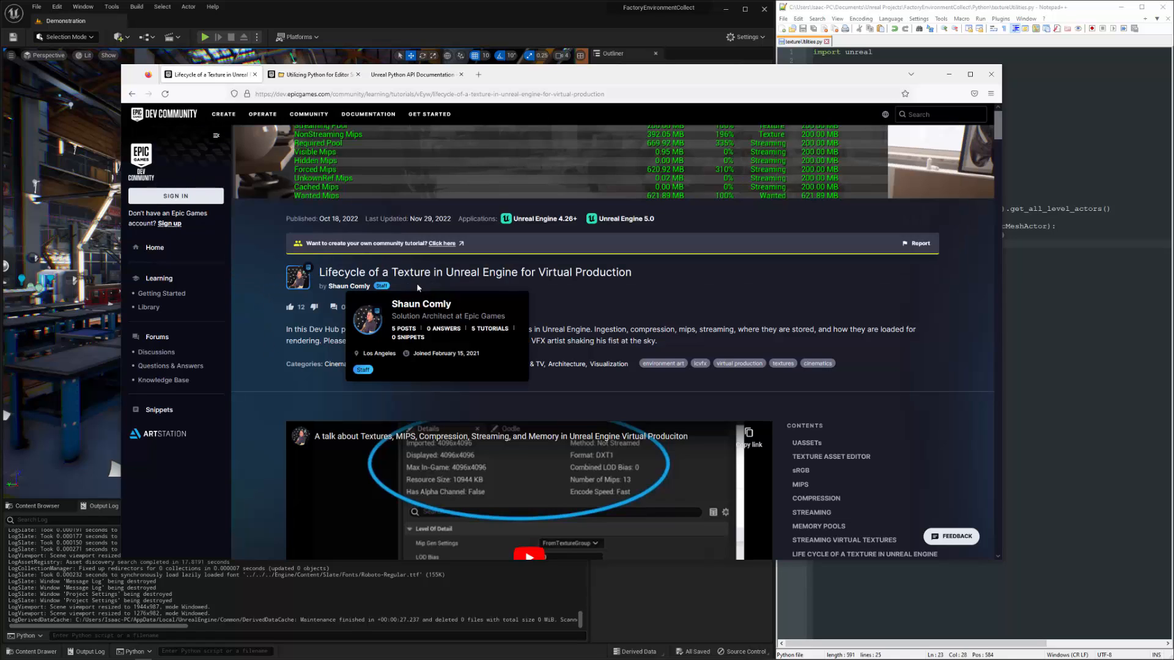
mouse_move(400, 296)
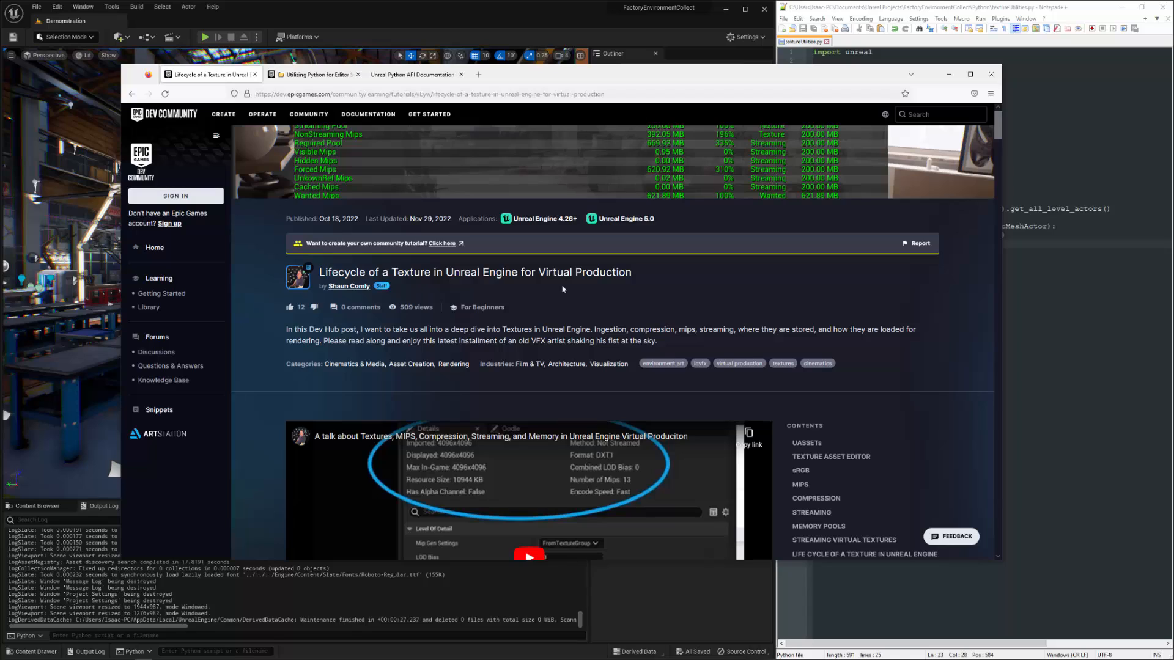
mouse_move(566, 294)
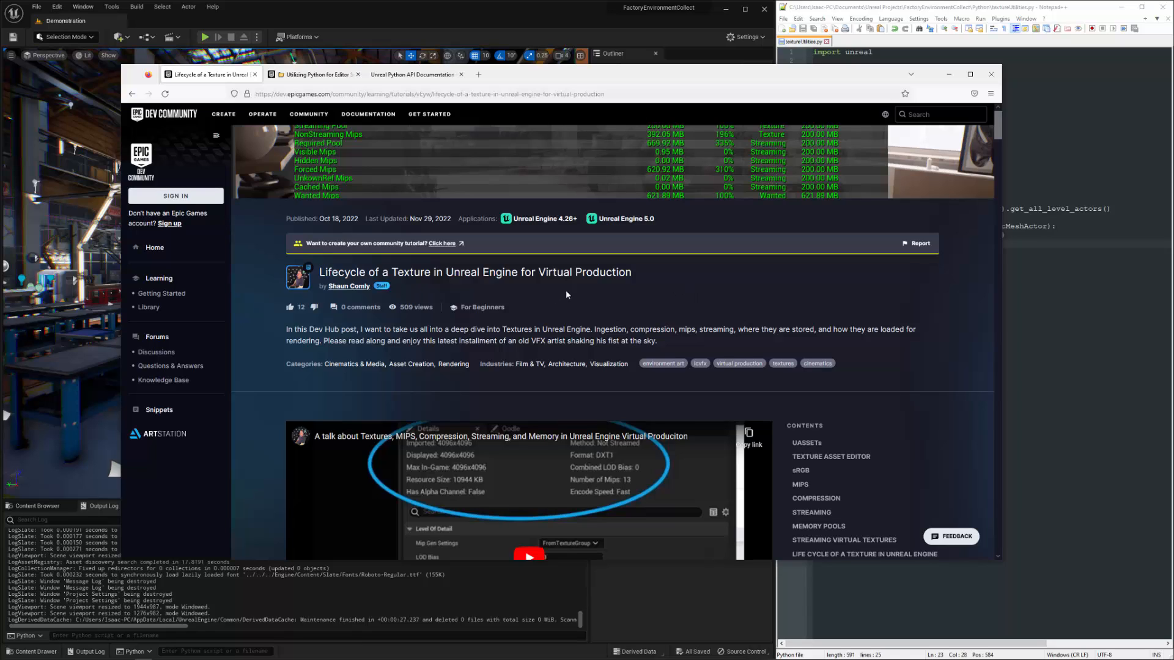
mouse_move(268, 319)
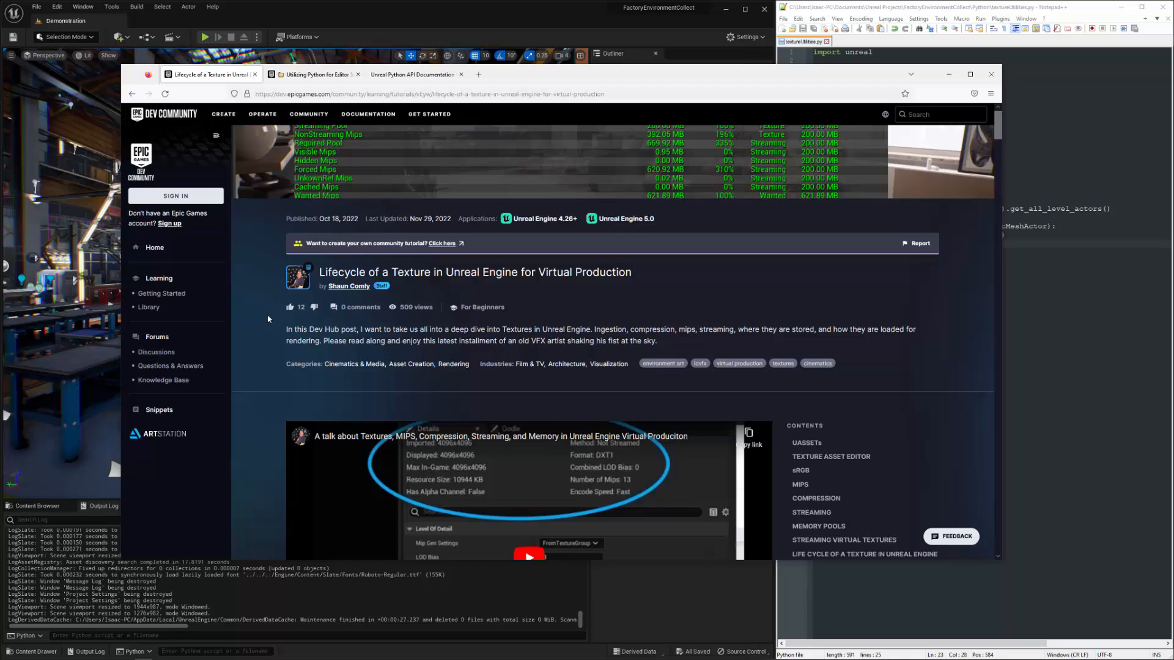
scroll(down, 3)
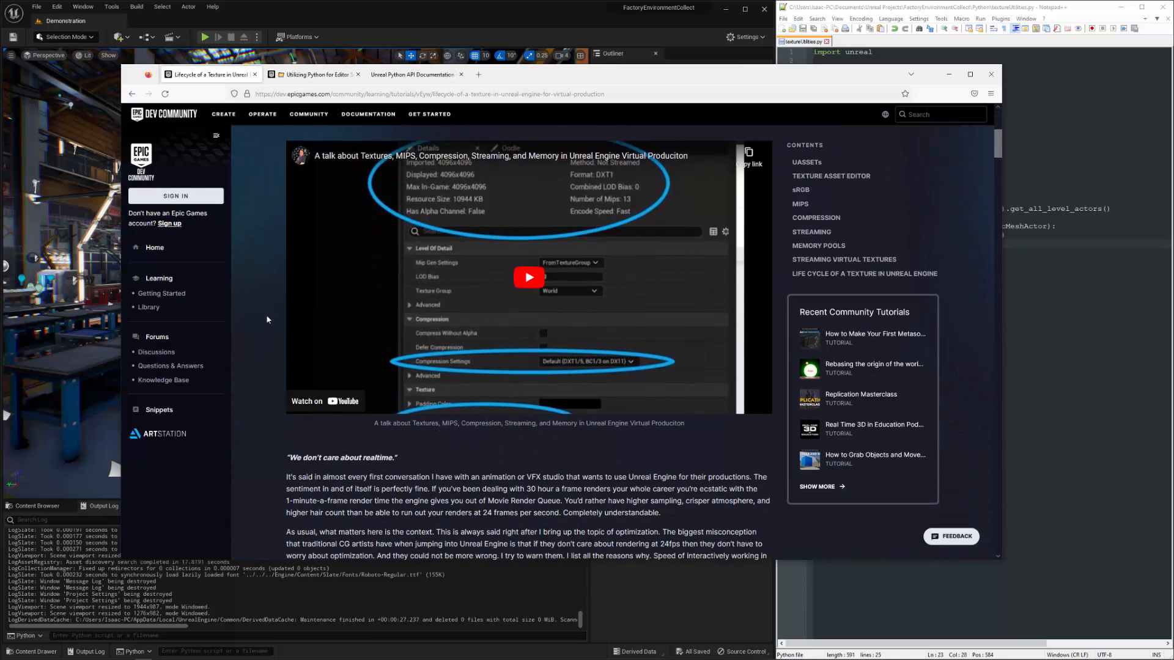
scroll(down, 3)
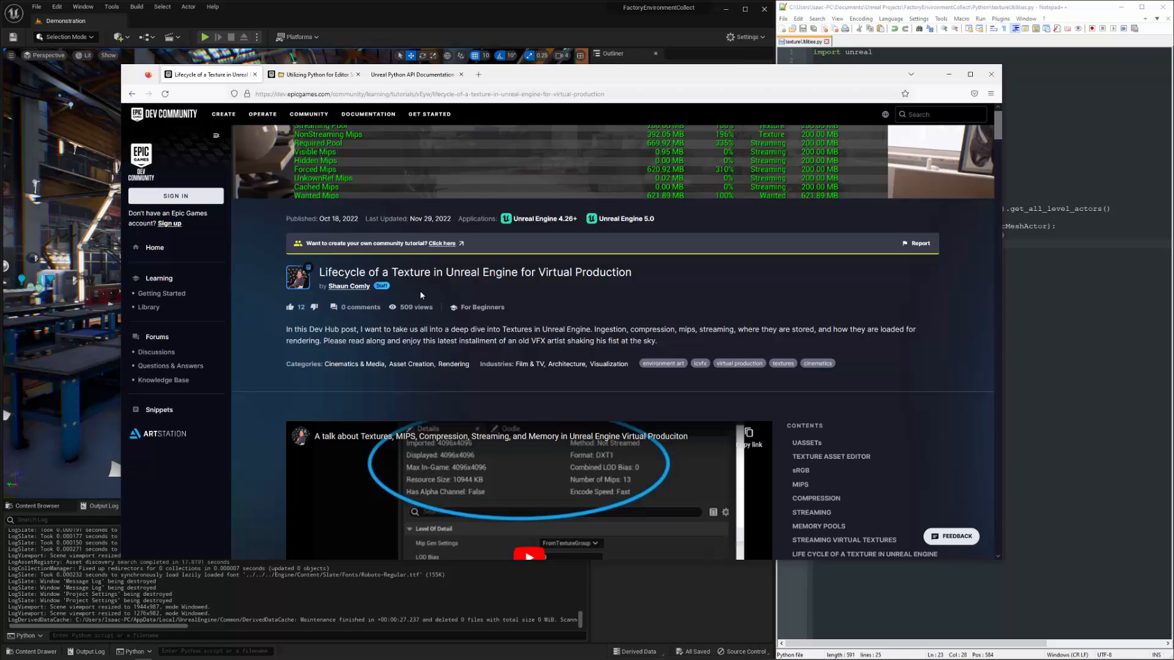
mouse_move(504, 289)
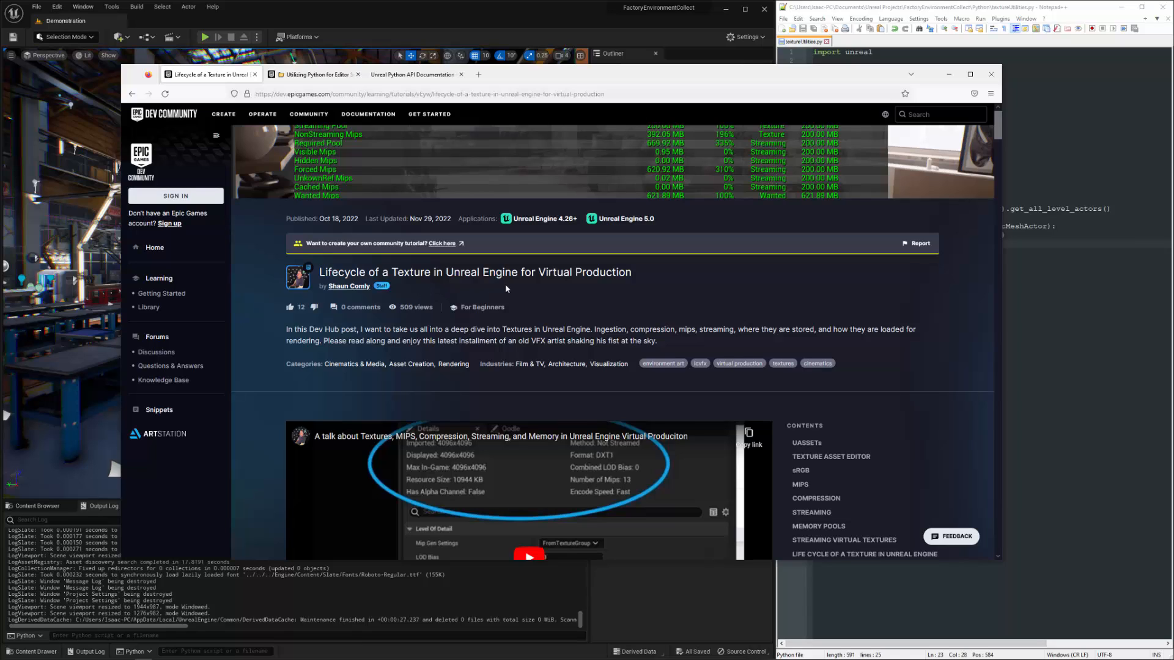
mouse_move(509, 308)
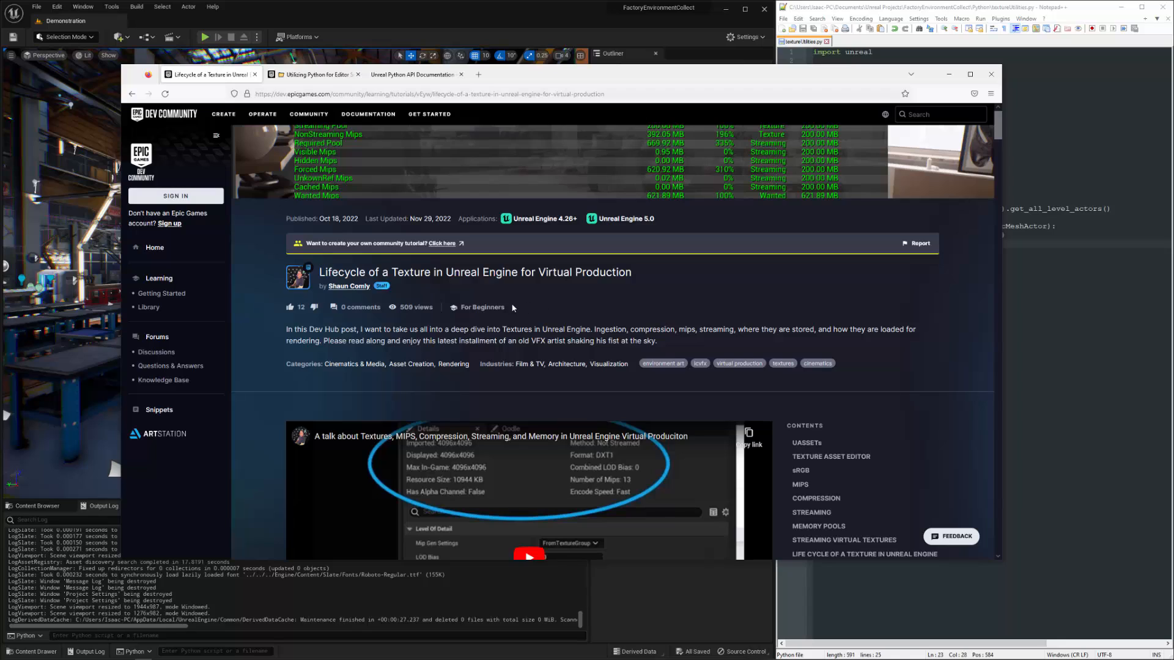
mouse_move(524, 295)
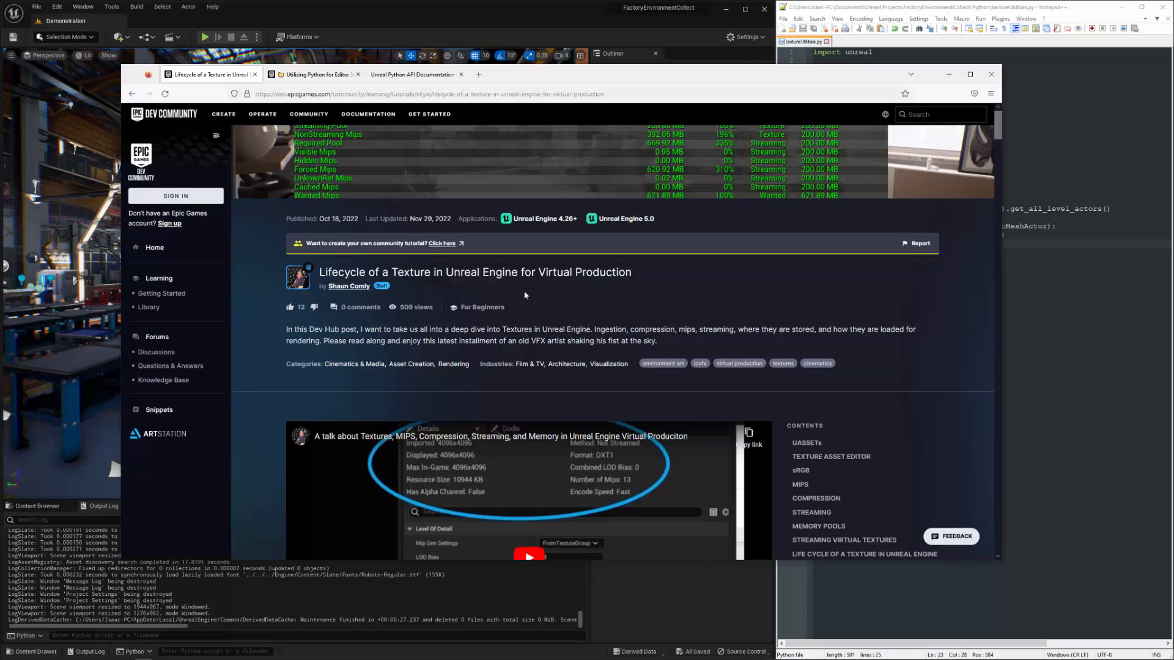
mouse_move(616, 288)
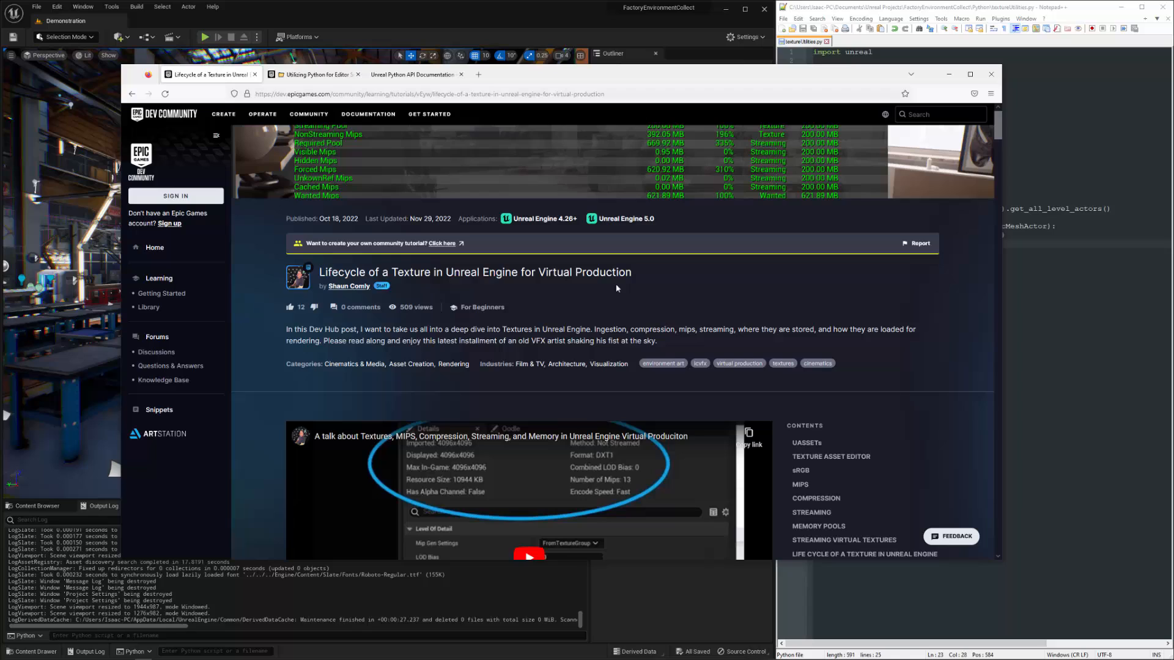
mouse_move(588, 303)
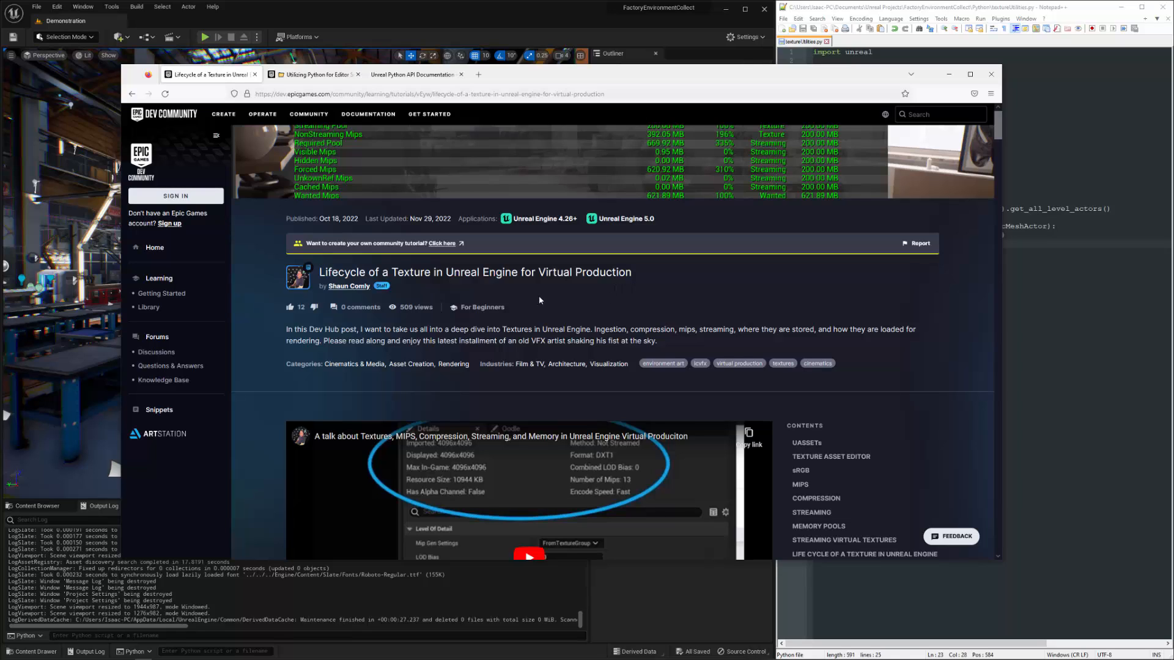
mouse_move(547, 302)
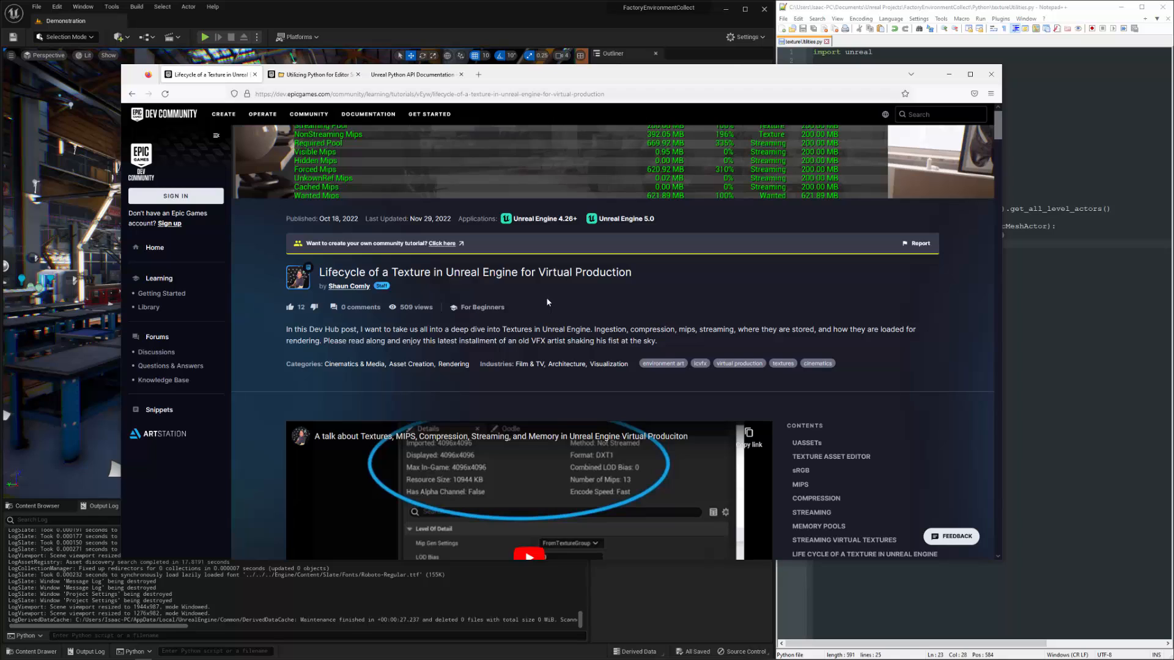
mouse_move(524, 307)
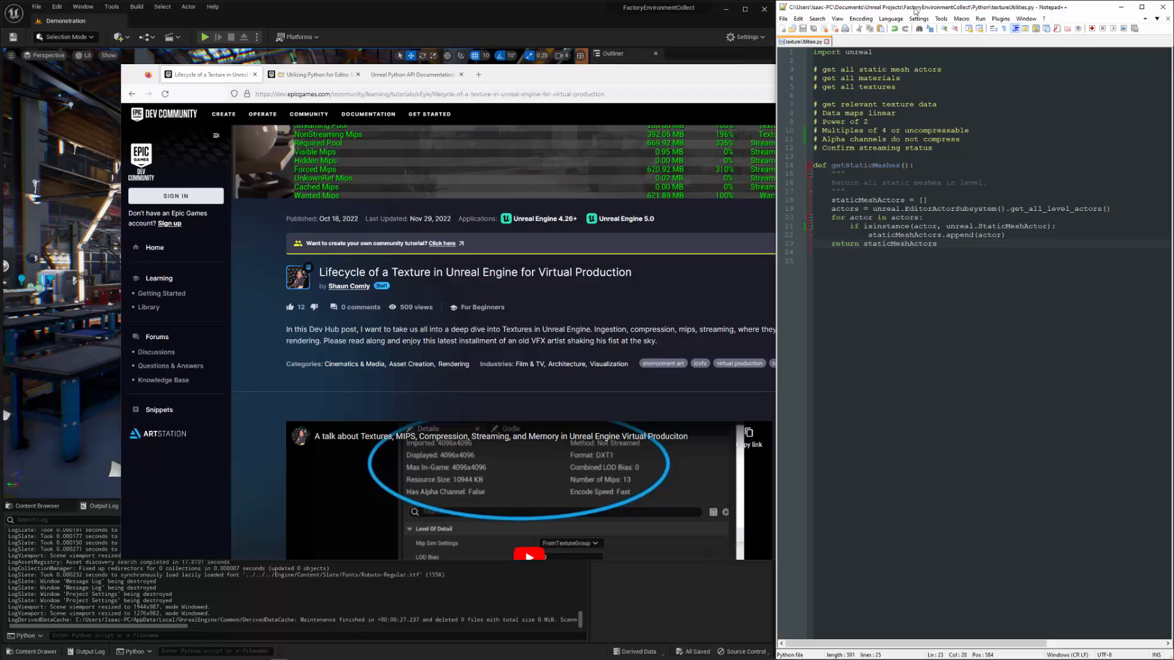
Focus the textureUtilities.py script holding getStaticMeshes in Notepad++.
click(937, 243)
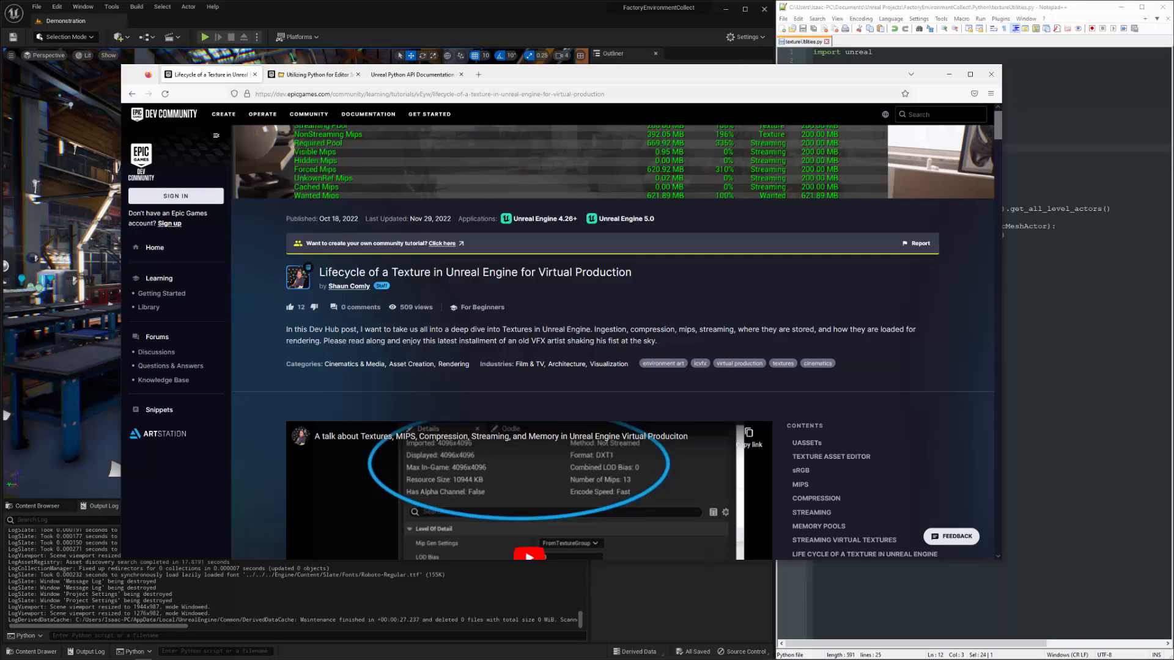
mouse_move(542, 291)
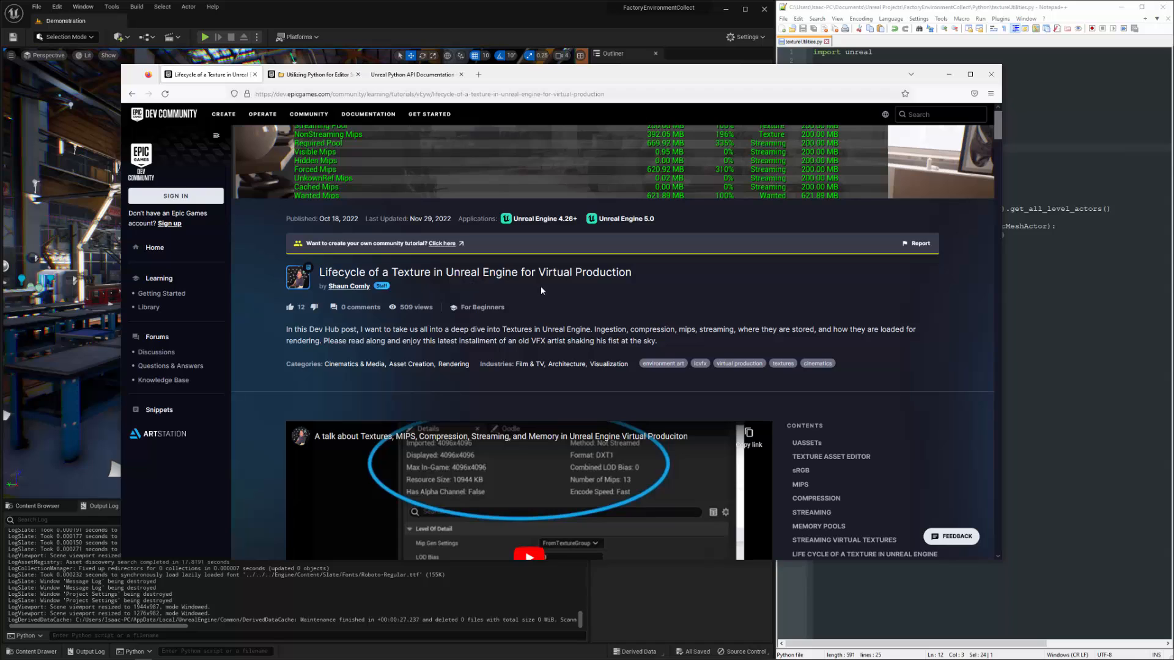
mouse_move(715, 313)
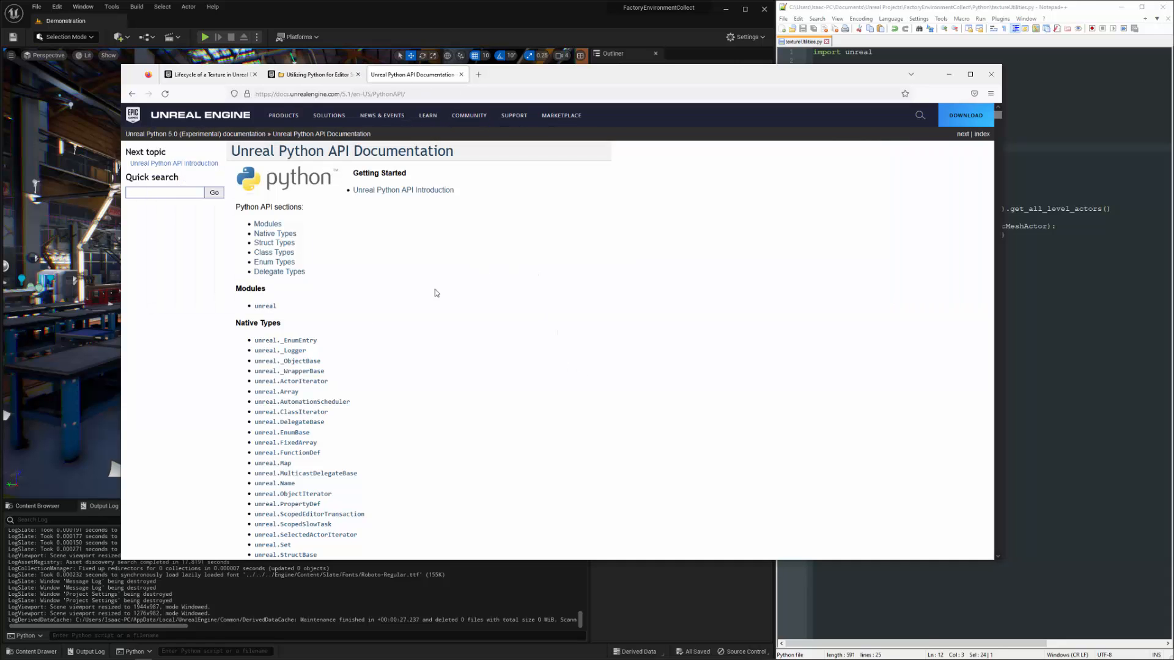
mouse_move(411, 305)
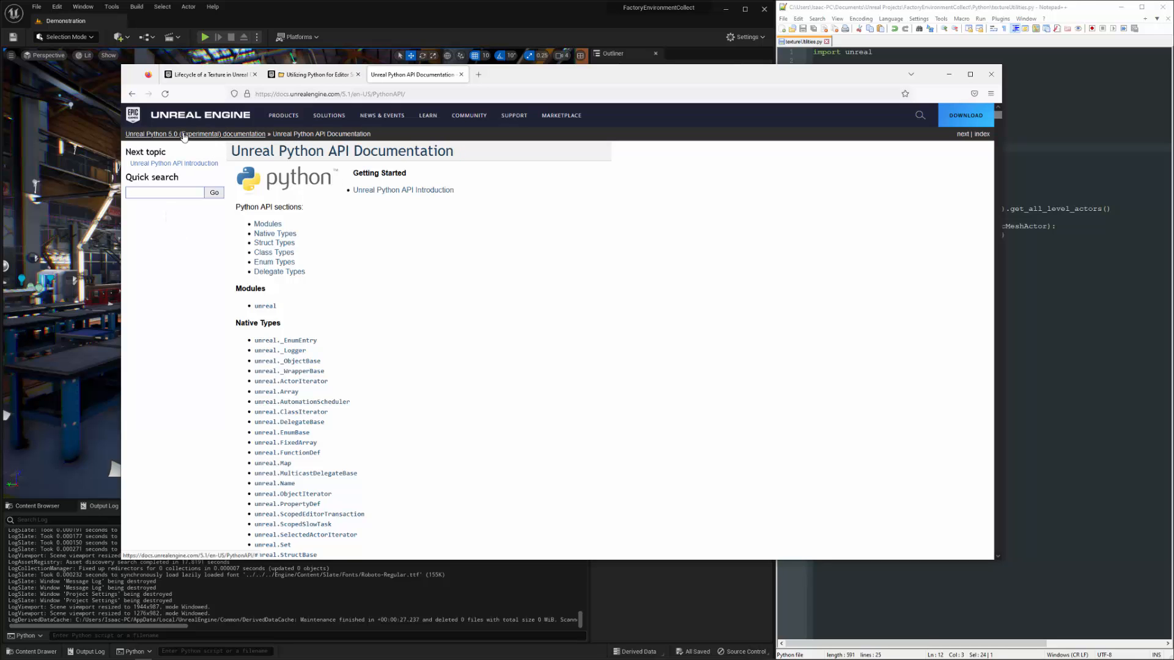
Show the Unreal Python API Documentation 5.1 index before putting the browser away.
click(328, 93)
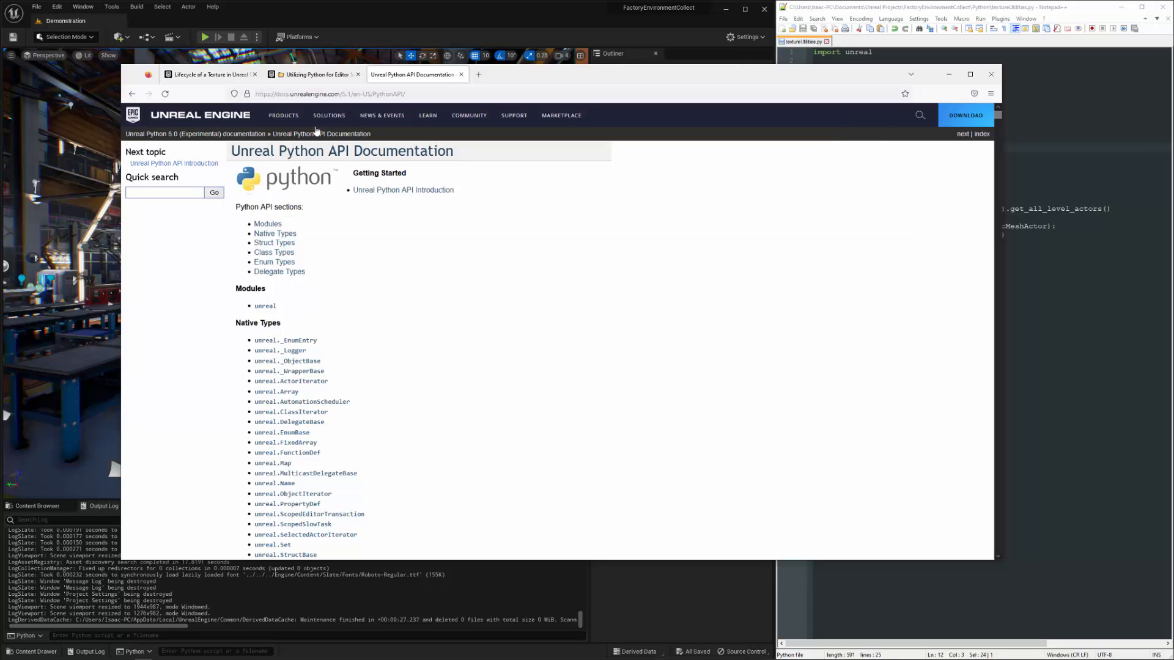
mouse_move(343, 222)
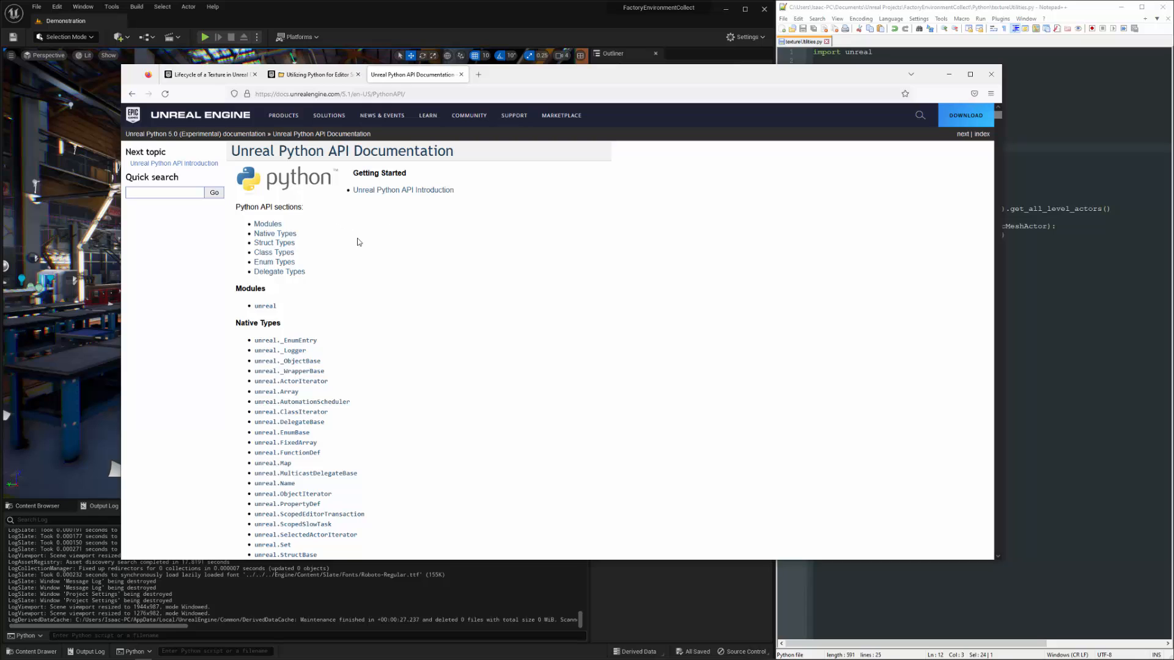
mouse_move(628, 286)
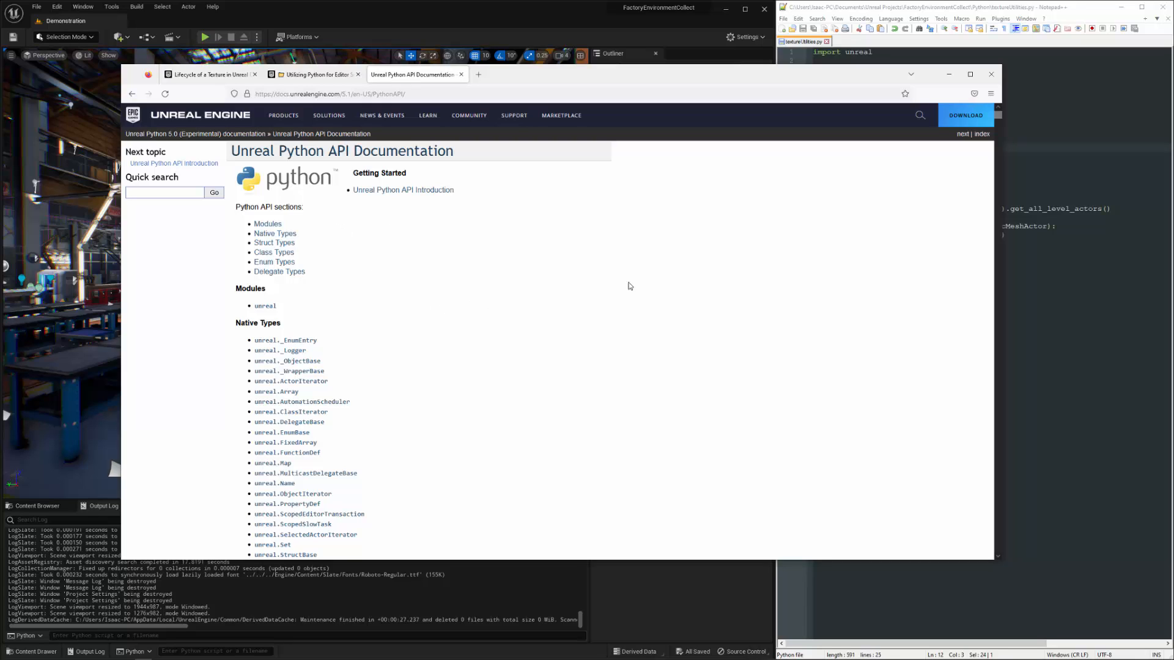
mouse_move(470, 321)
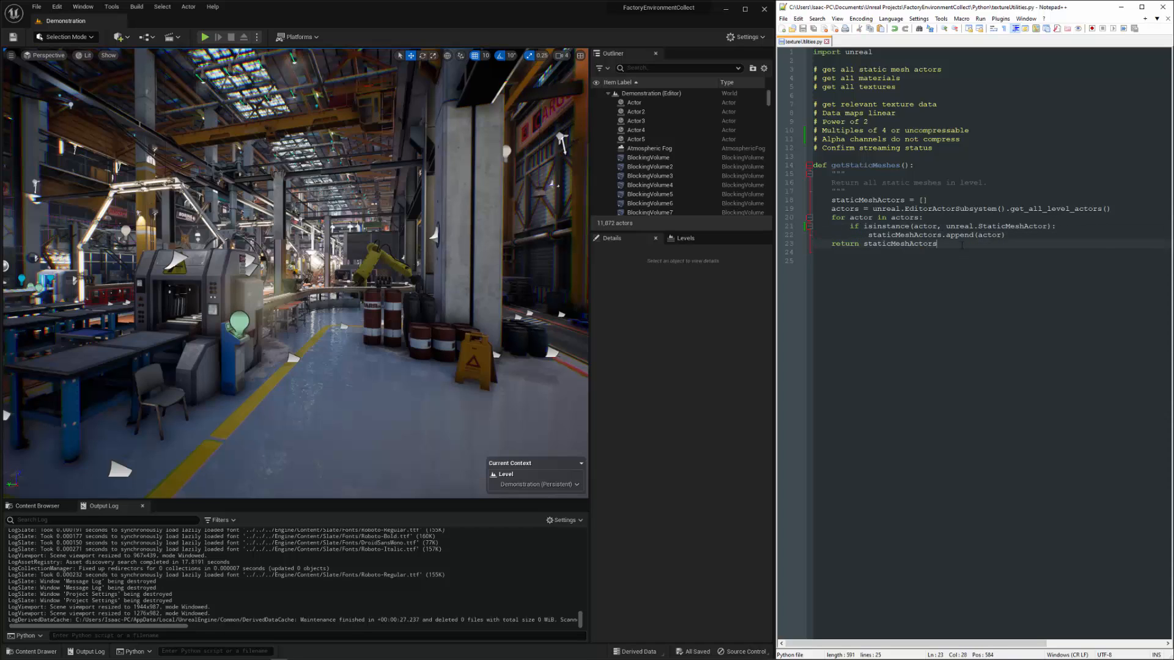
Start a new def getMaterials(): below getStaticMeshes in textureUtilities.py.
key(Enter)
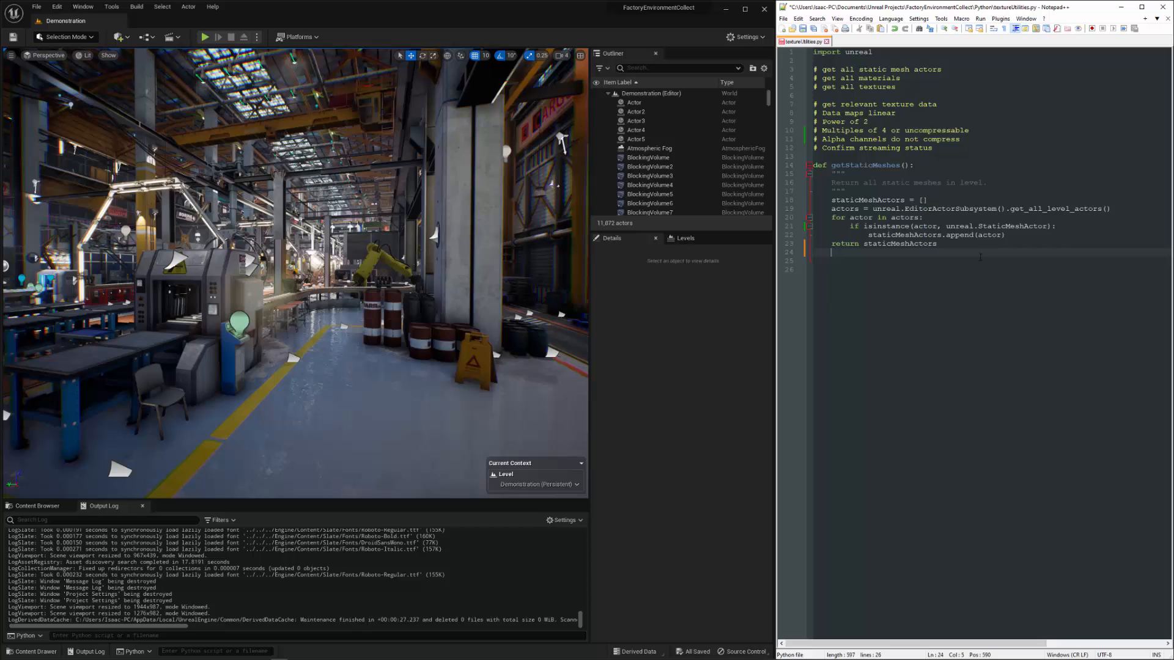
key(enter)
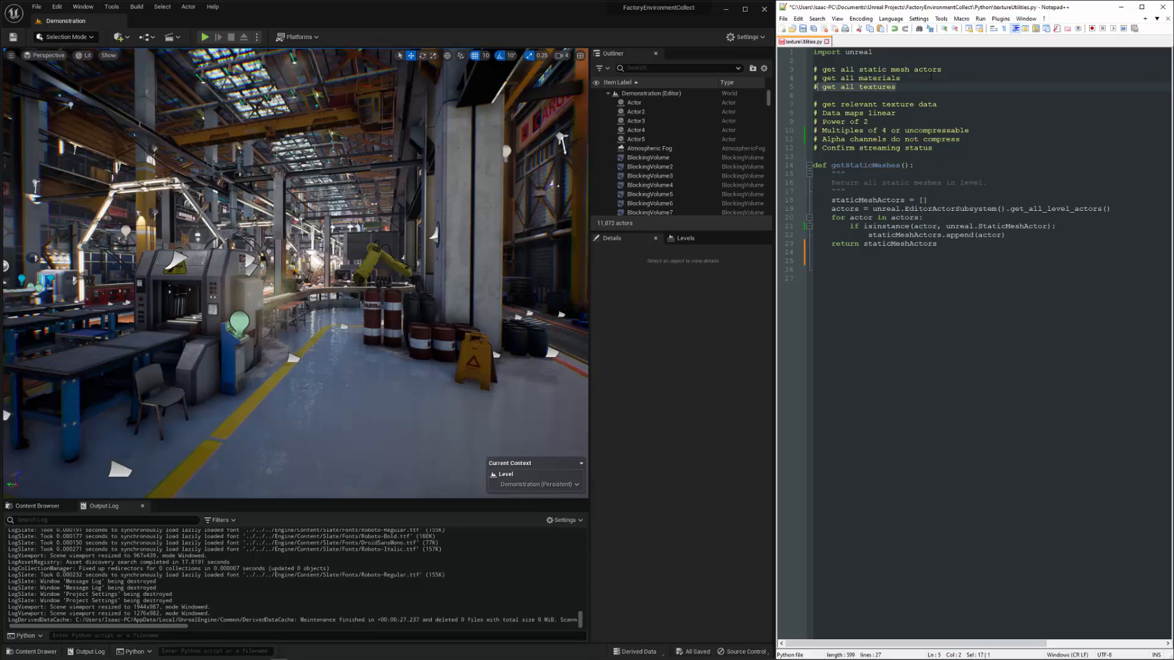
click(841, 258)
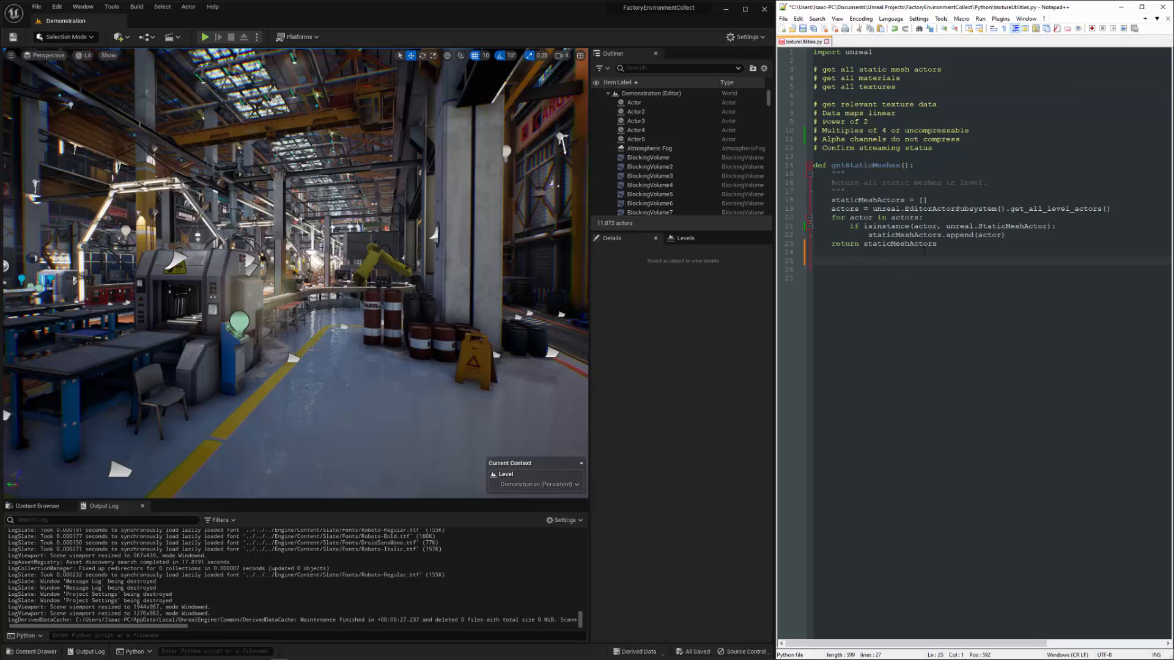
text(def)
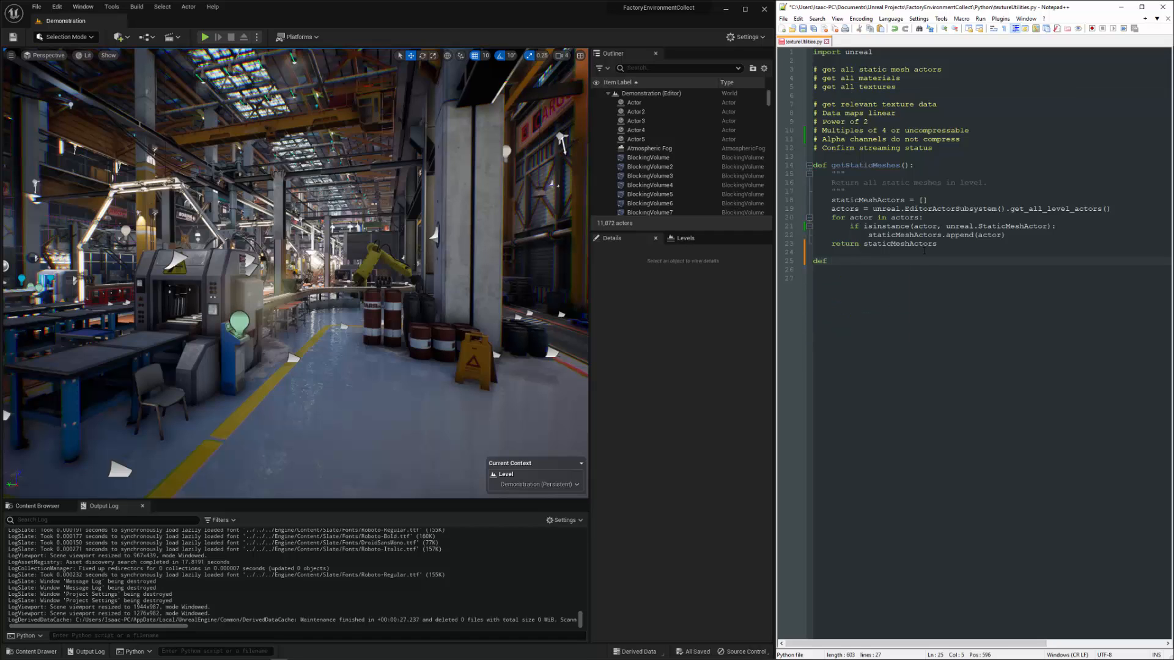
text(getMaterials():)
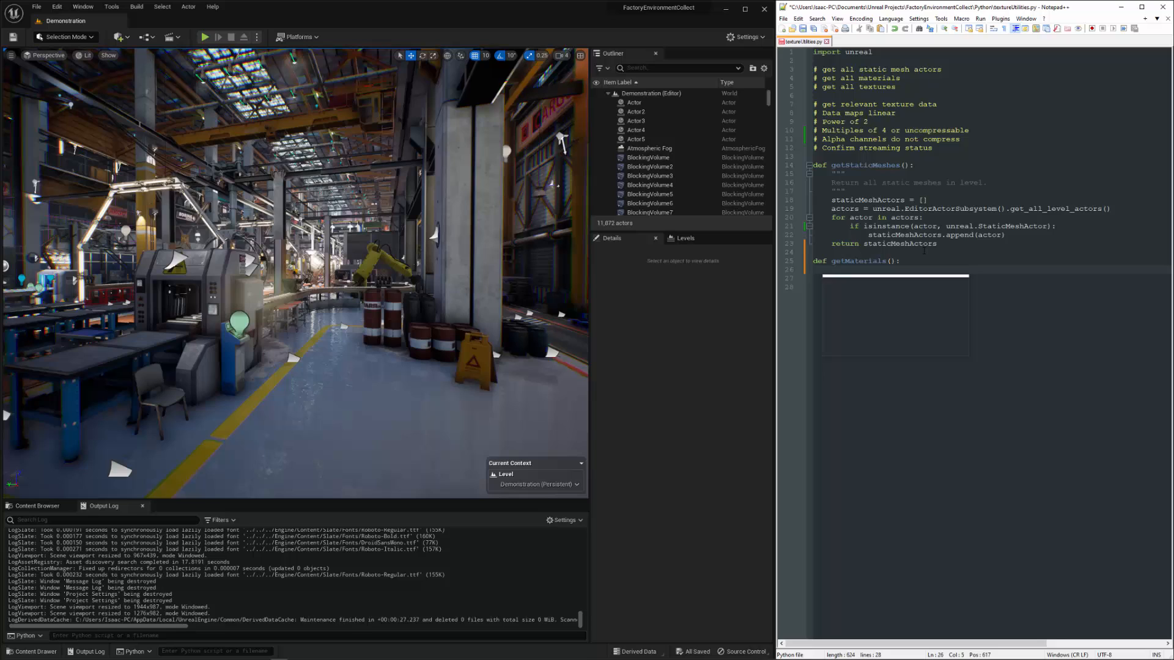
Assign staticMeshActors = getStaticMeshes() and add print(len(staticMeshActors)).
text(static)
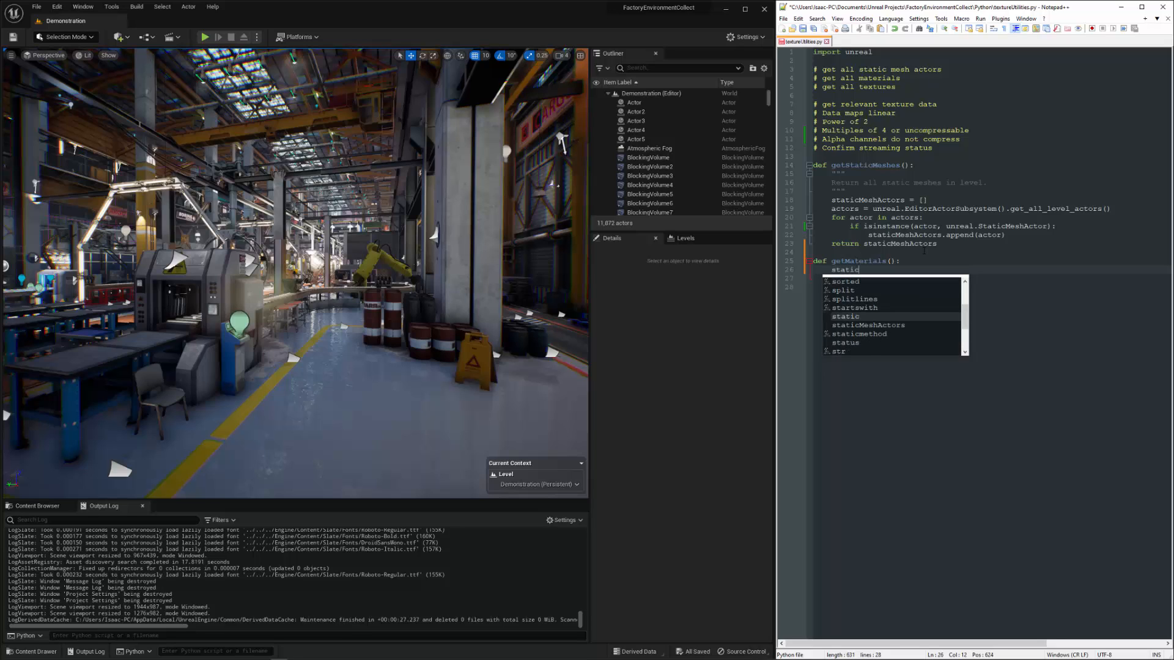
text(cMeshActors =)
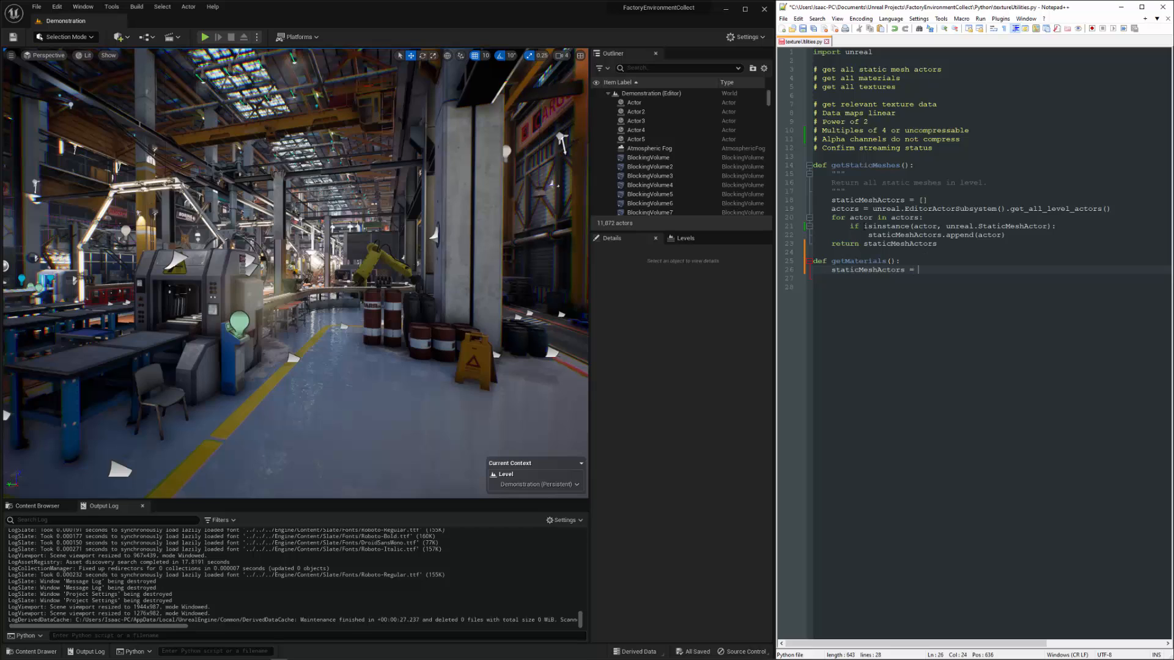
double_click(865, 165)
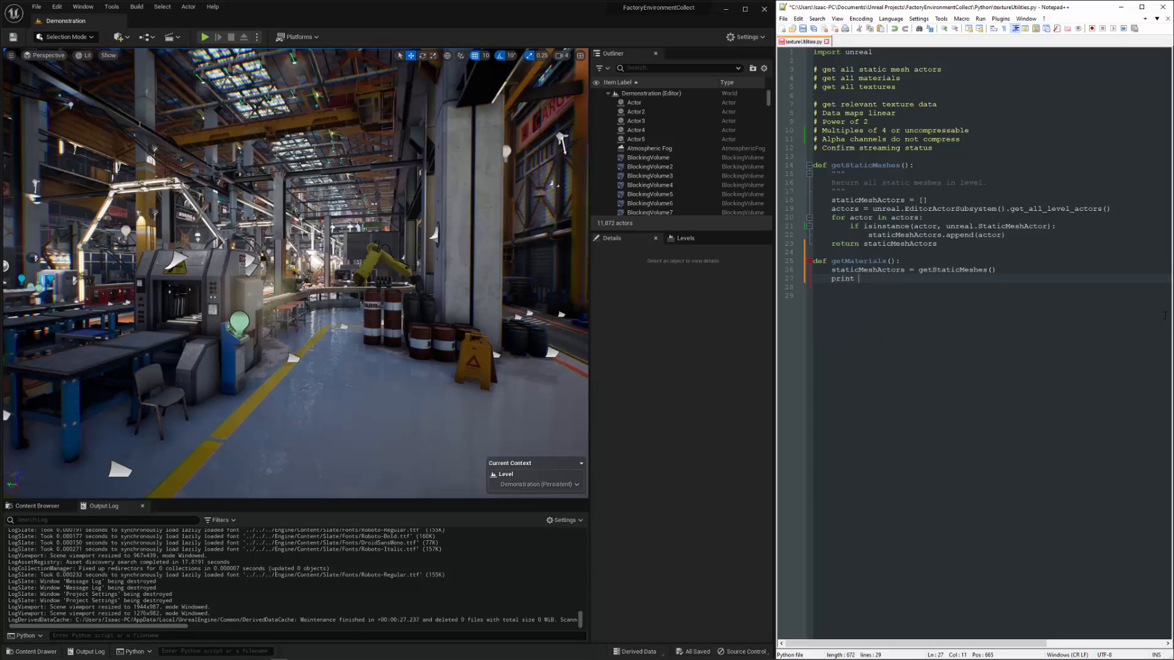
text((len()
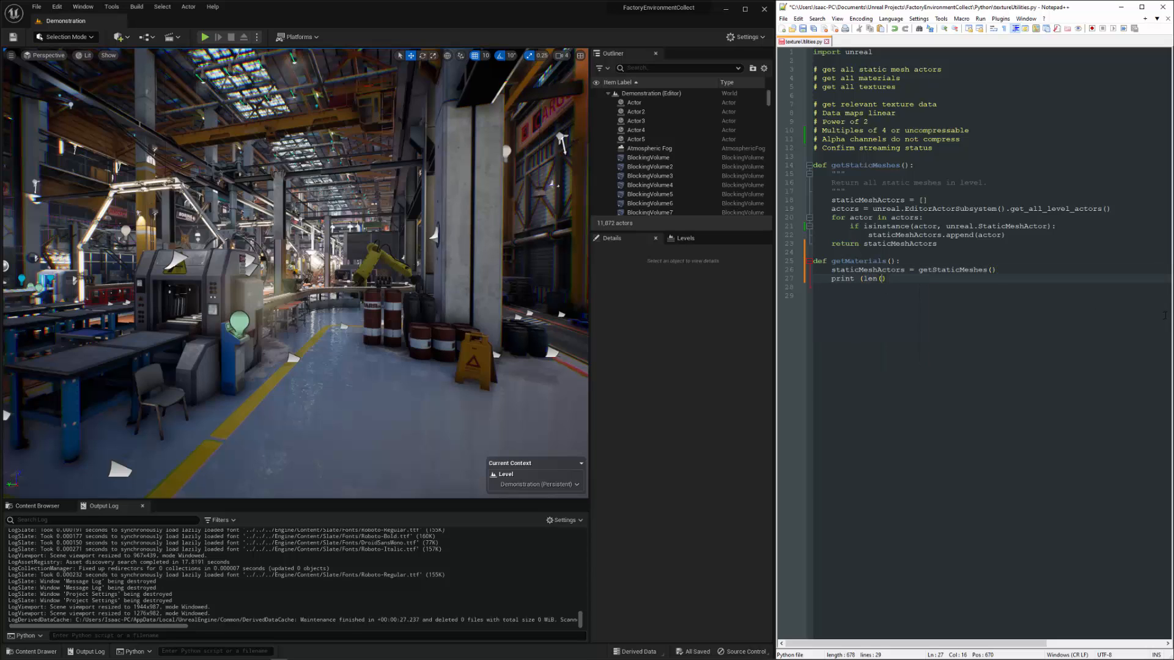
text(stati)
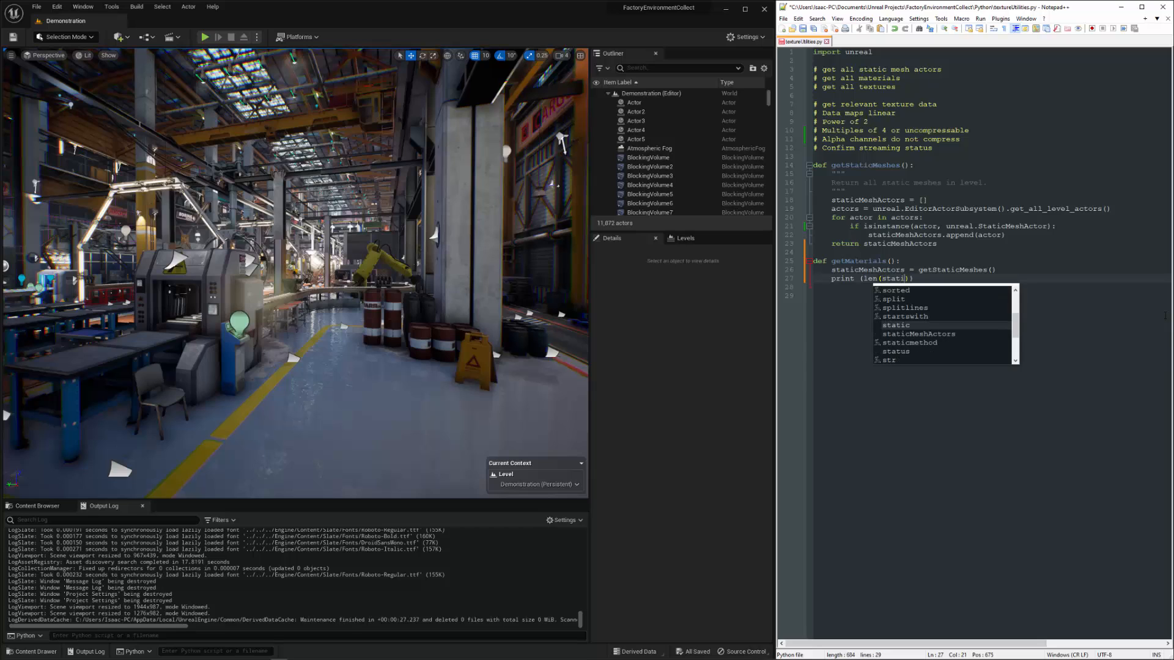
text(cMeshActors)
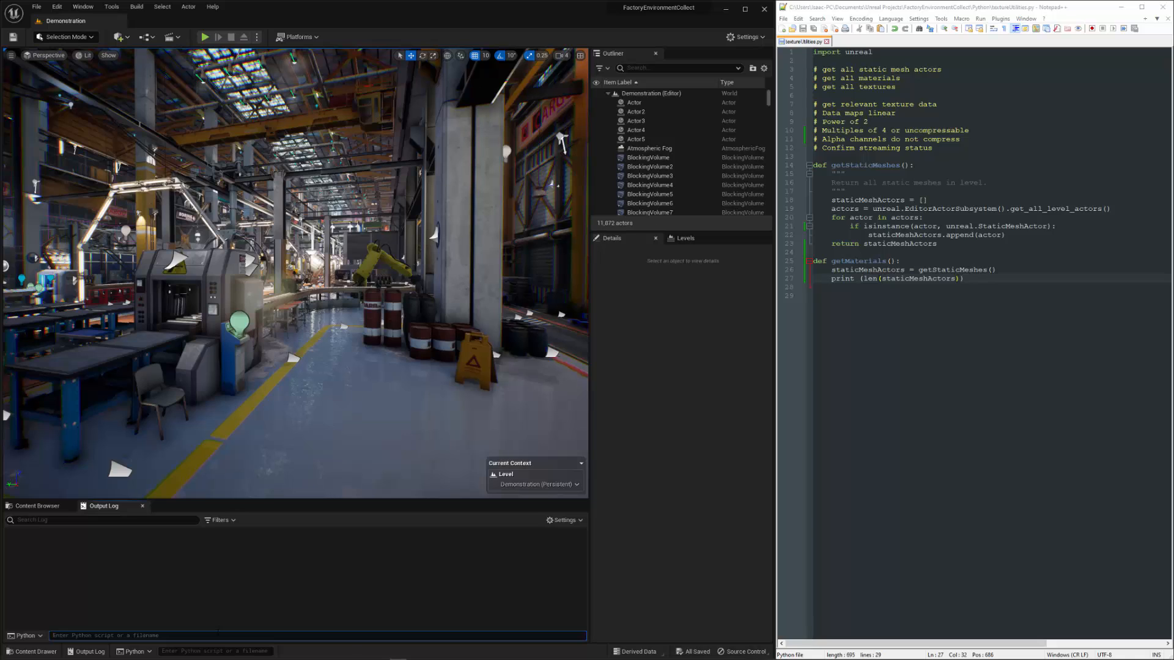
Run import textureUtilities as TU then TU.getMaterials() in the Python console to log the count.
text(import textureUtilities as TU)
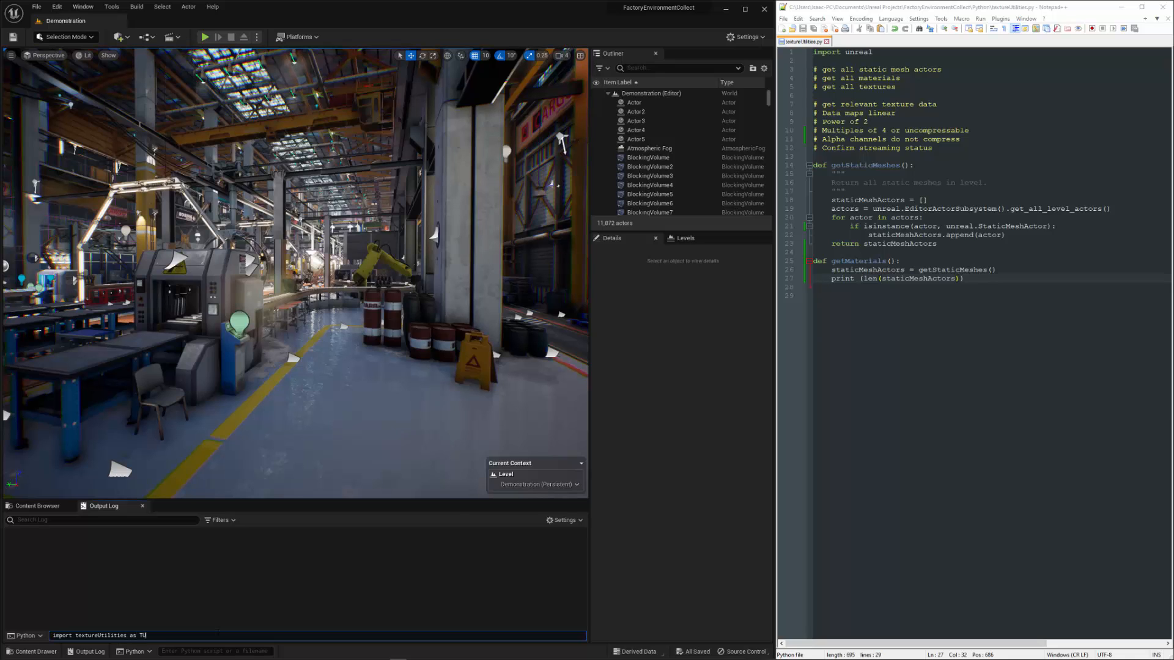
key(enter)
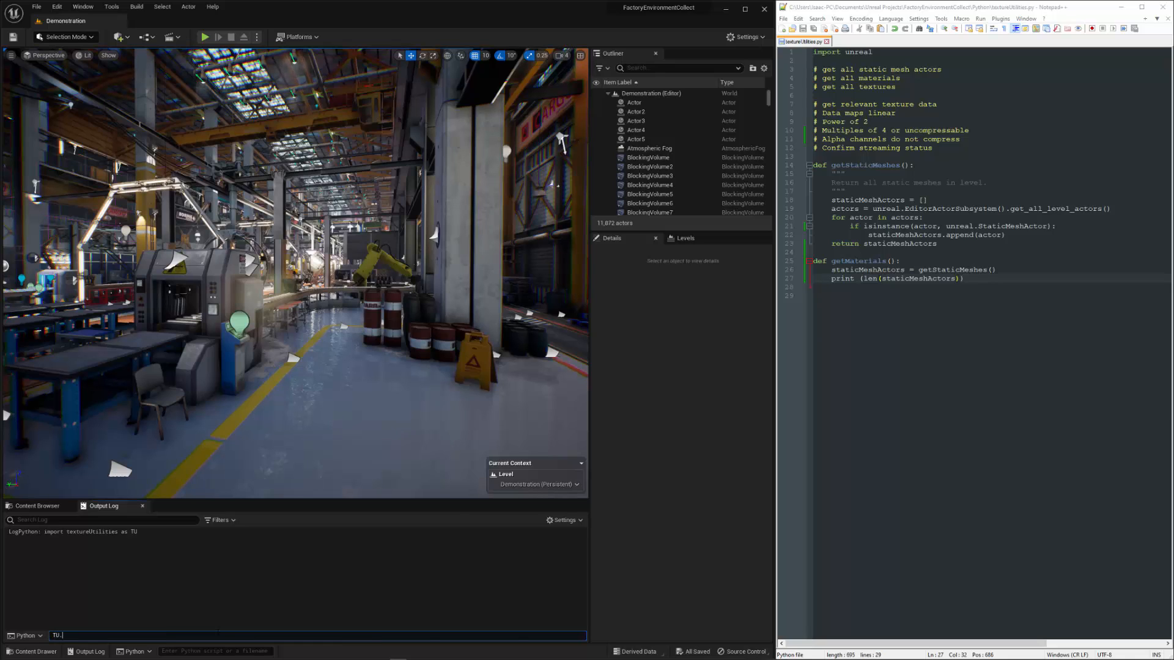
text(get)
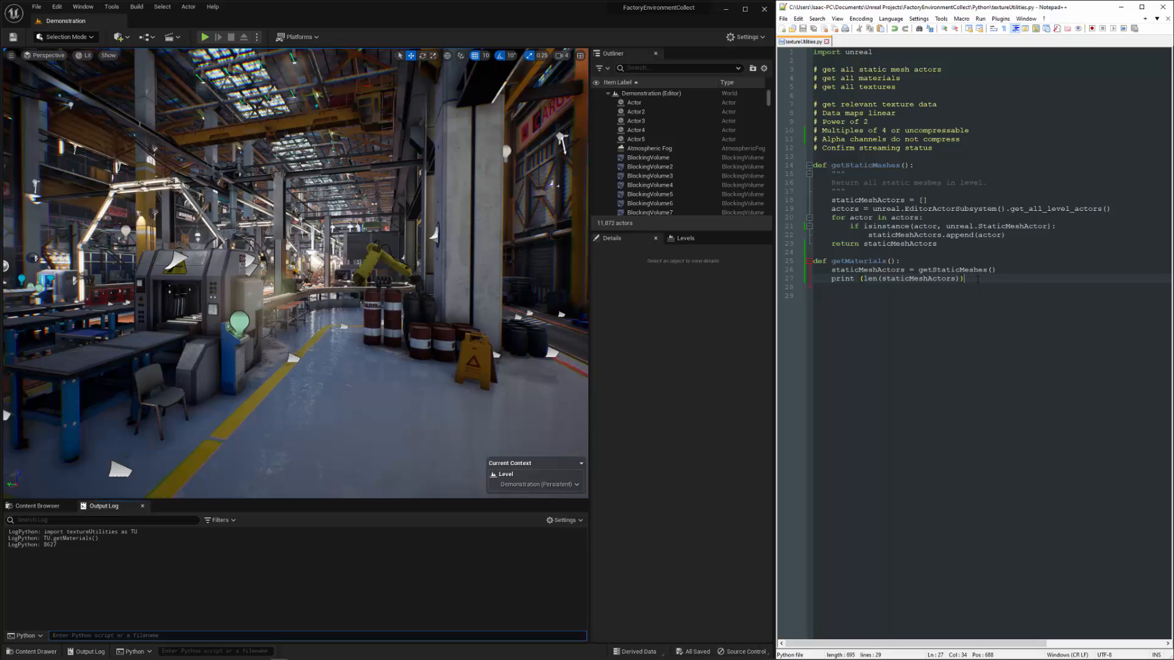
key(enter)
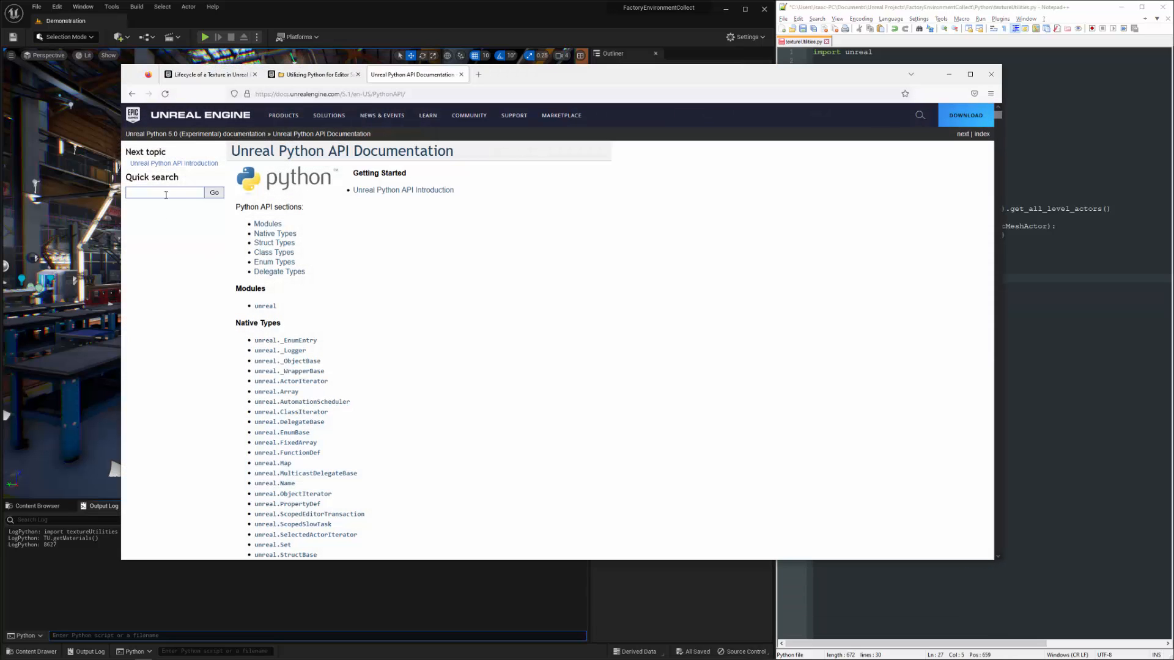
Search the docs for 'staticmeshactor' and open the unreal.StaticMeshActor class page.
text(staticmeshactor)
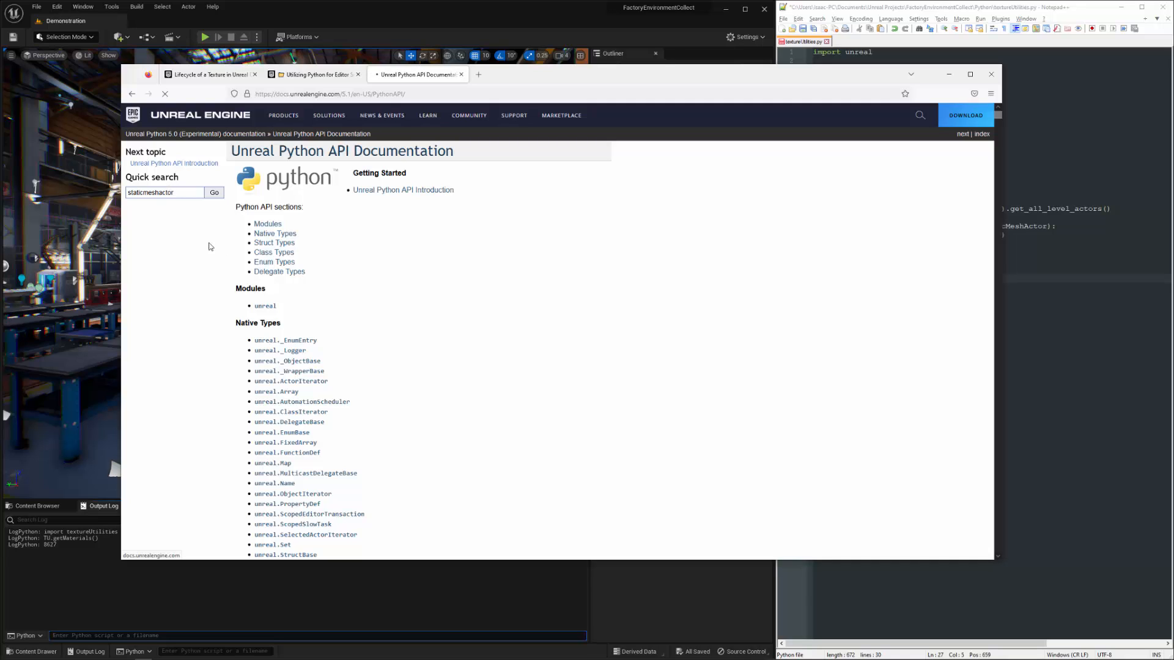
click(214, 192)
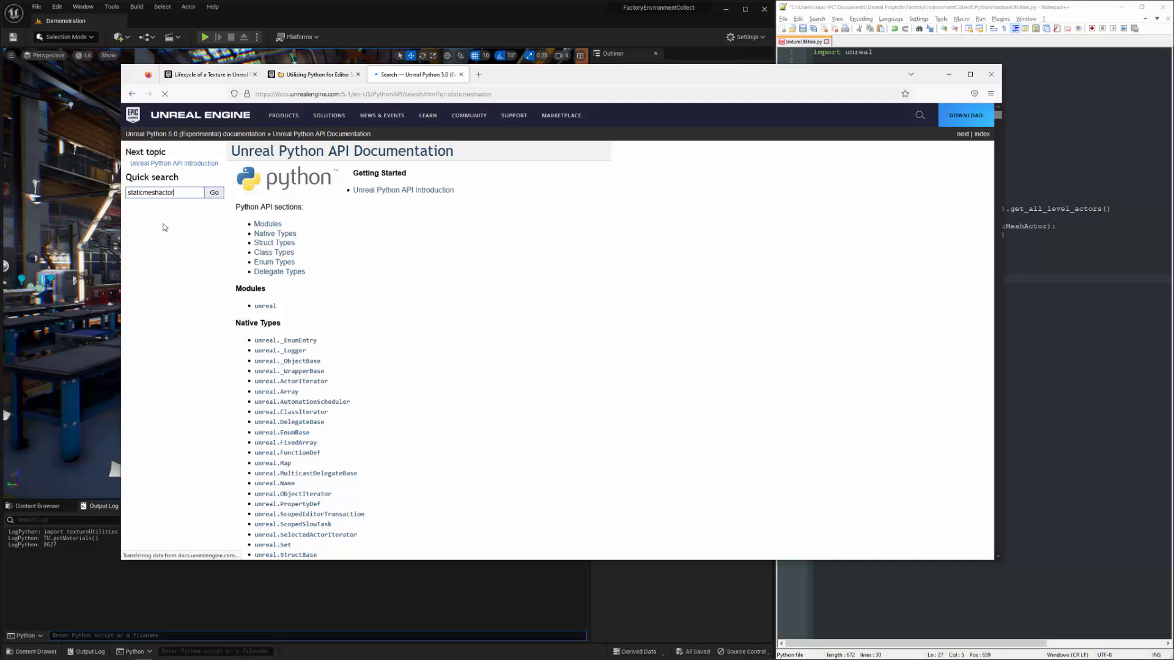
click(214, 191)
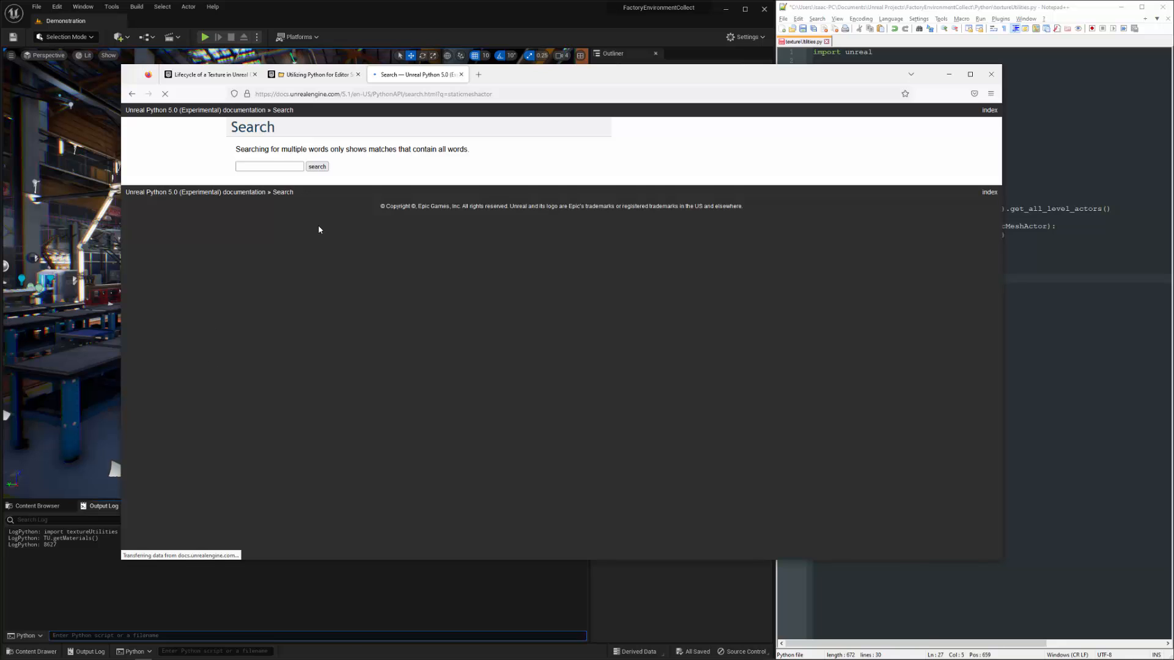
click(317, 165)
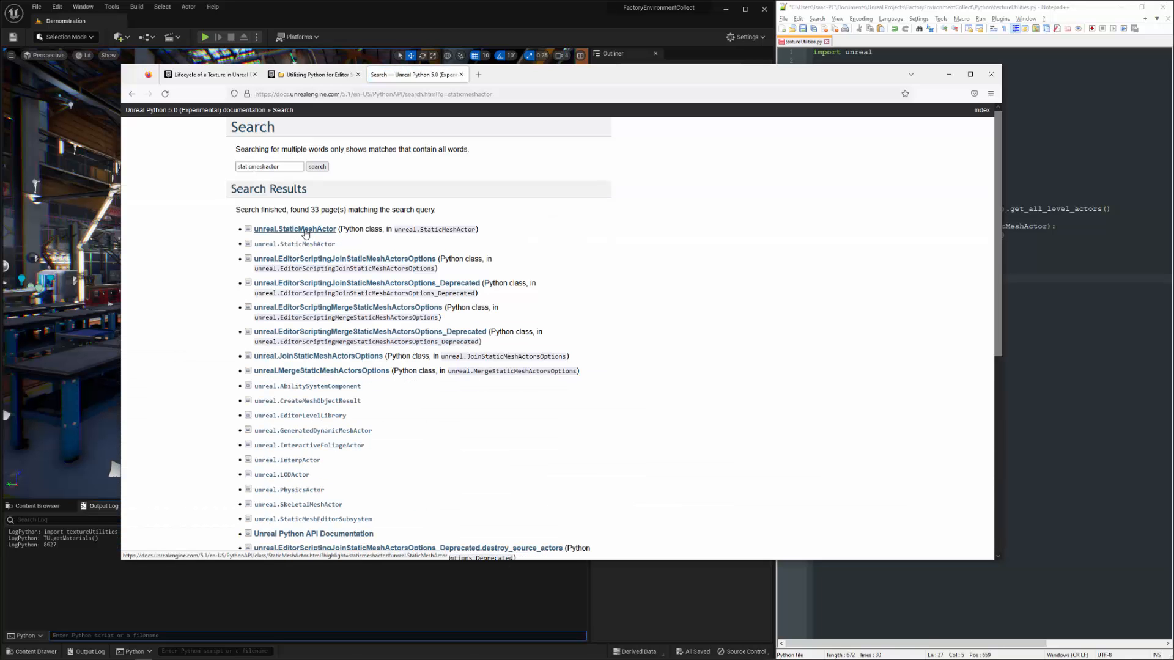
click(294, 229)
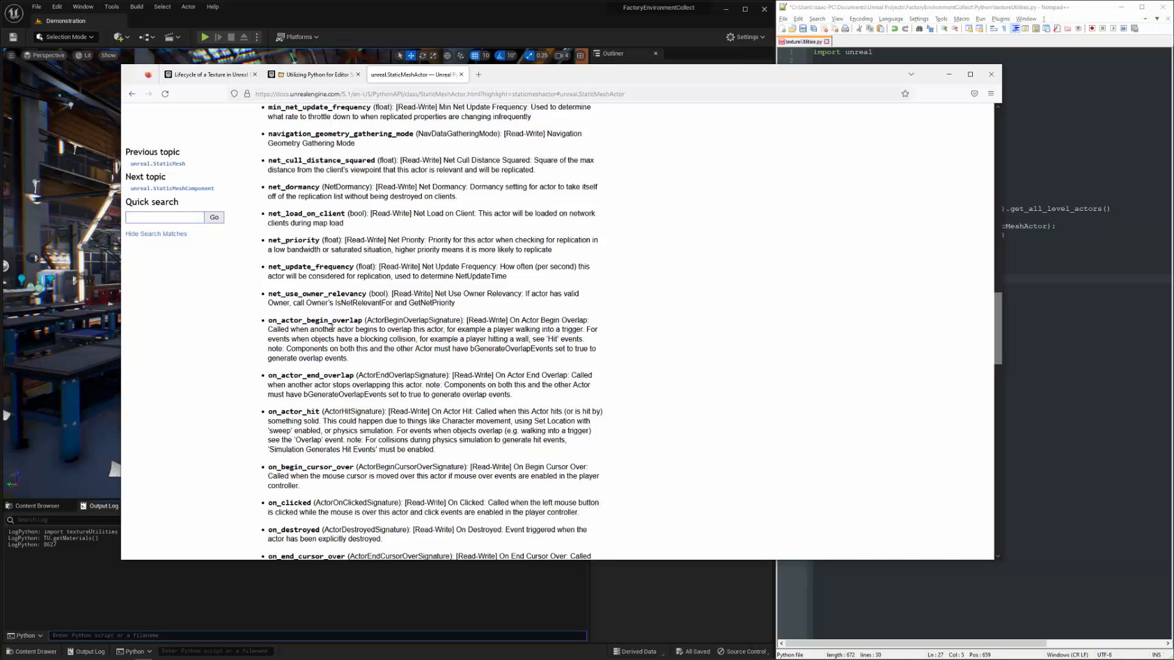
Open the StaticMeshComponent reference from the StaticMeshActor page in a new tab.
scroll(down, 3)
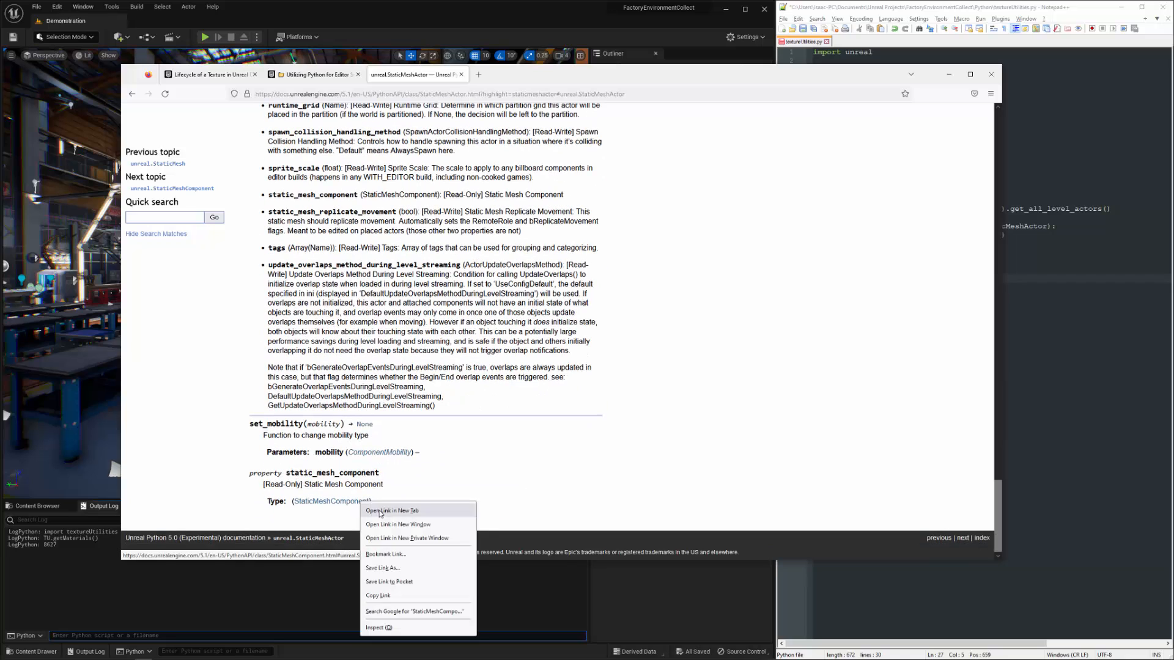
click(391, 511)
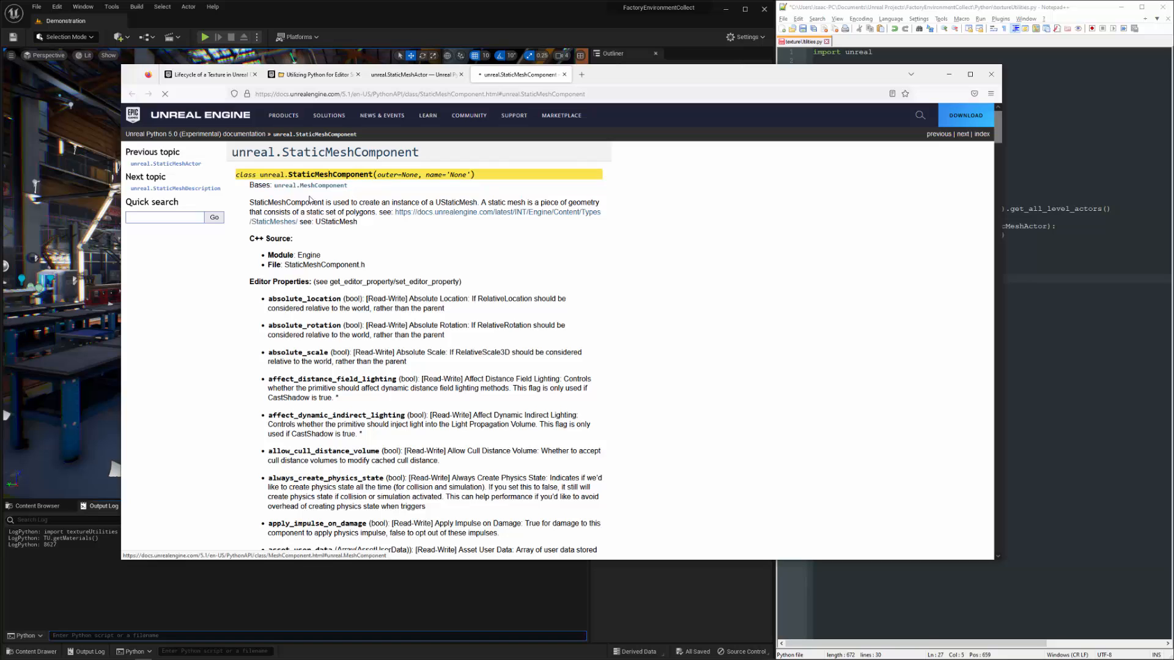
Open the MeshComponent base class page, locate get_materials() and select its name.
click(313, 184)
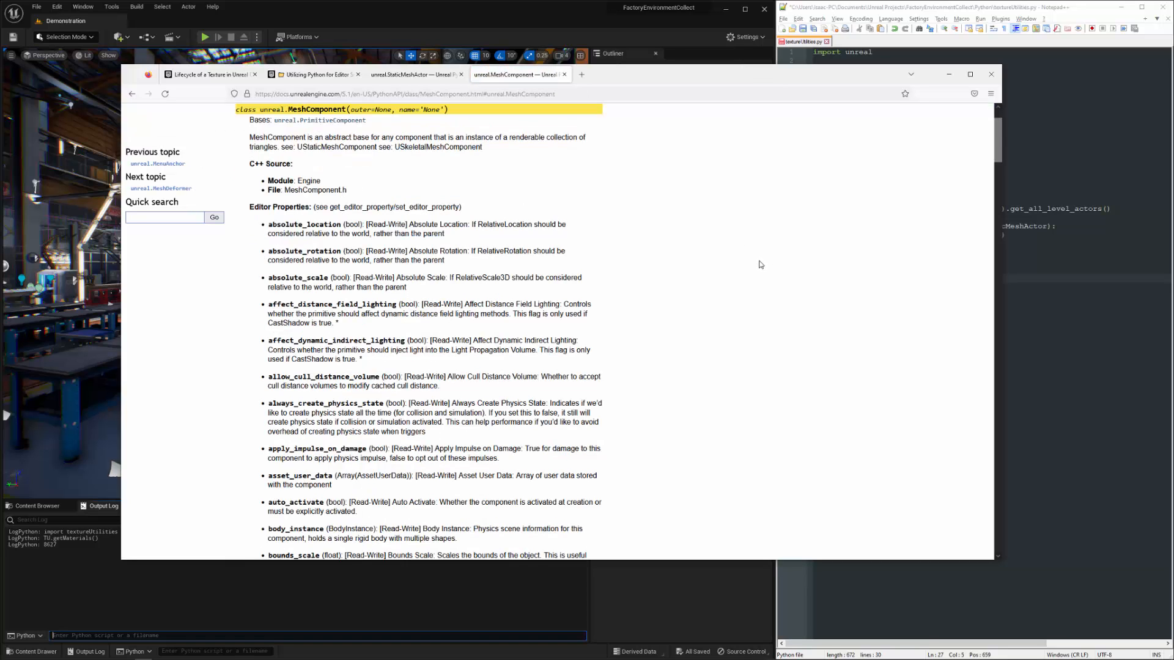
key(ctrl+f)
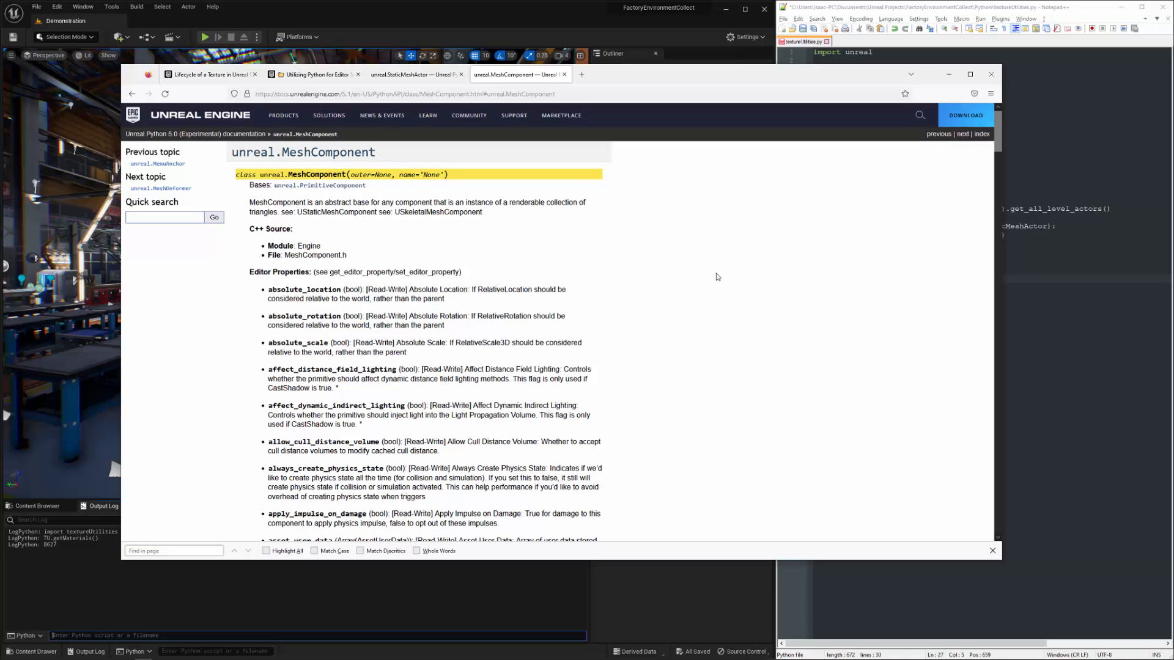
mouse_move(606, 183)
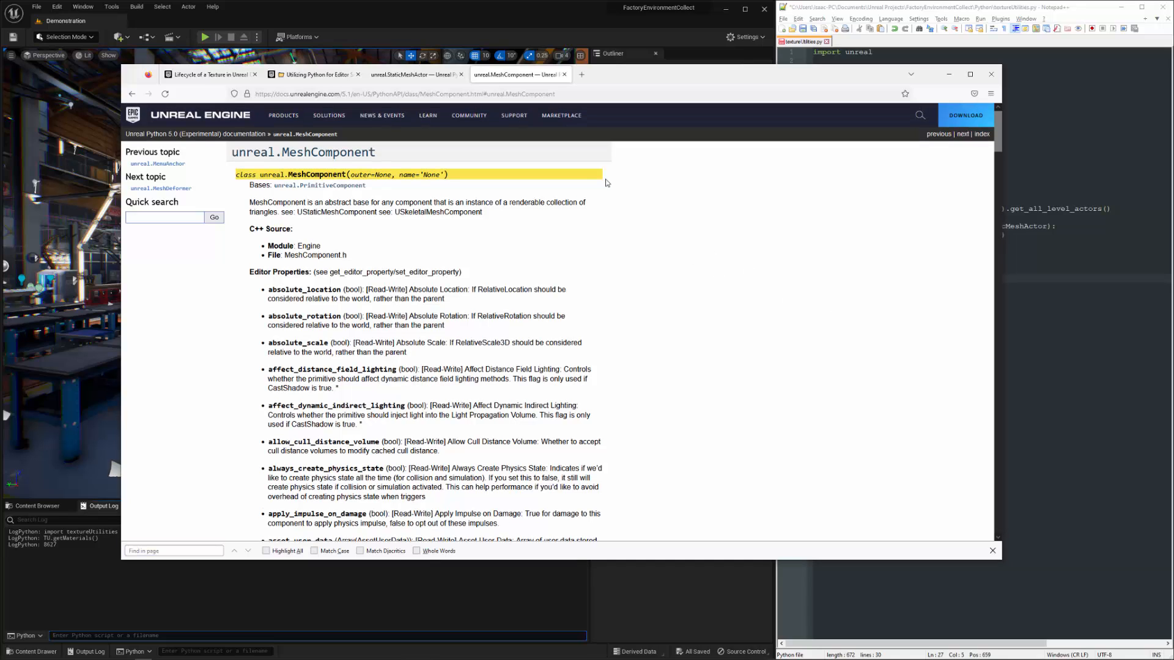
click(989, 94)
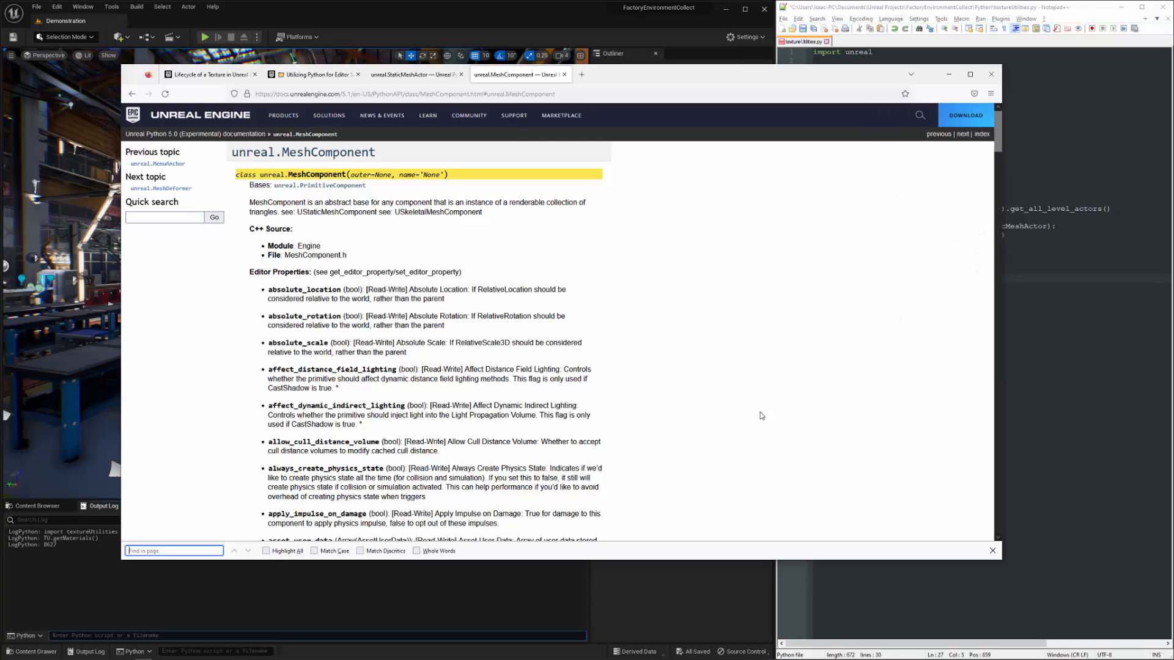
scroll(down, 3)
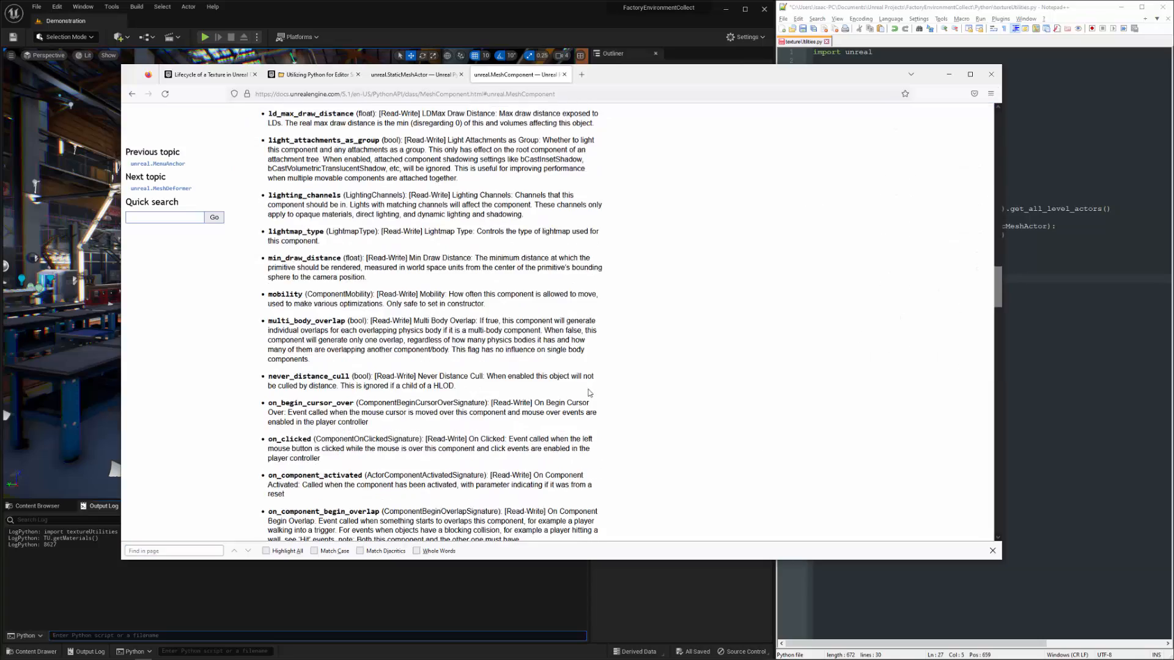
scroll(down, 3)
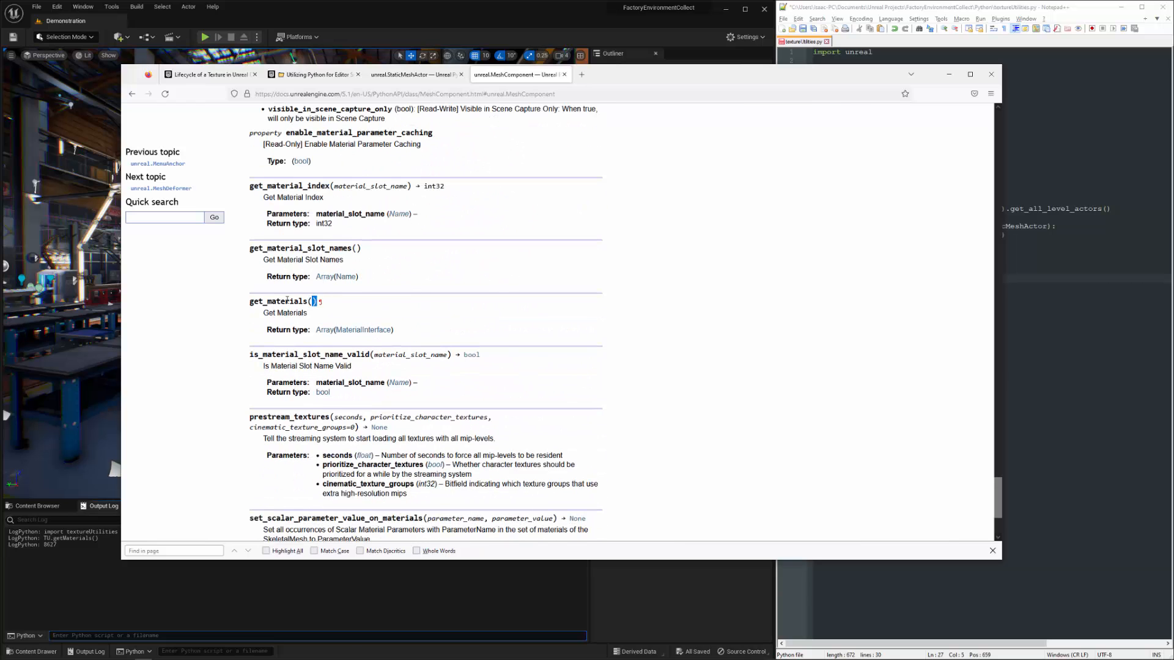
double_click(282, 301)
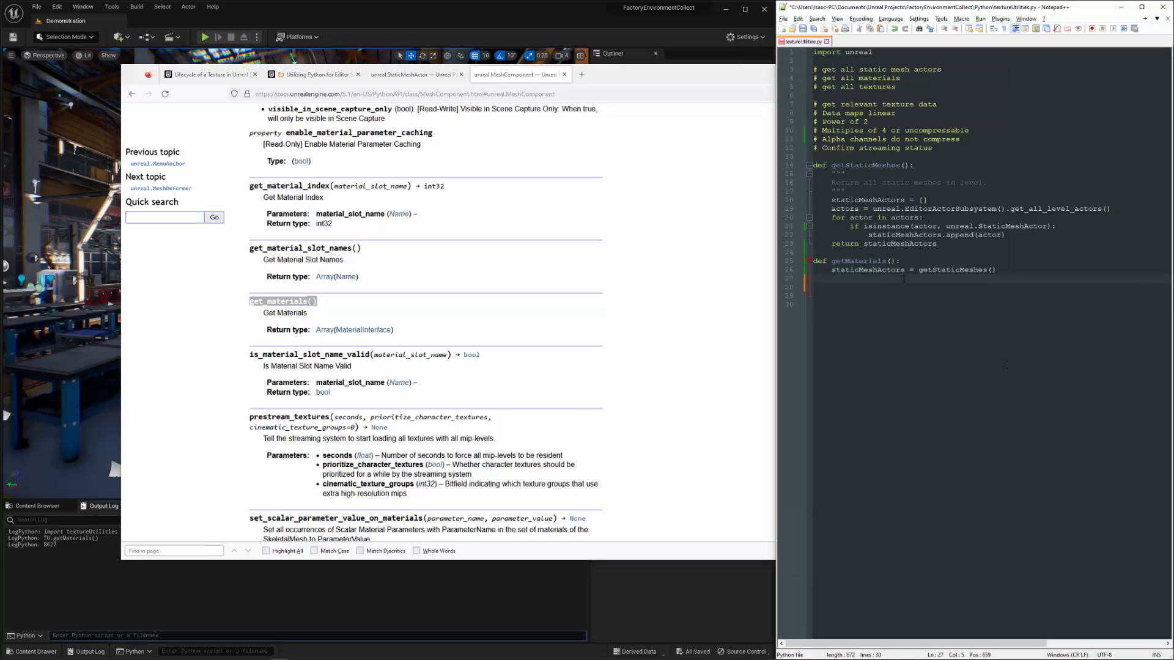
Add materials = [] and a for loop over staticMeshActors in getMaterials.
text(materials =)
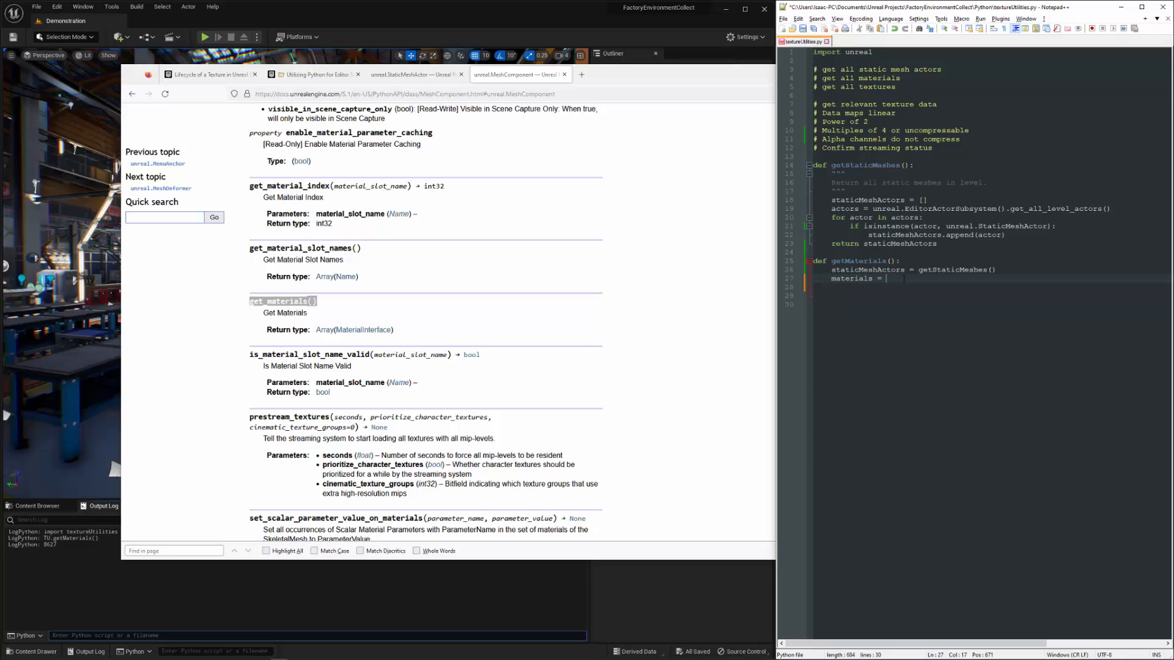
text(])
click(990, 286)
text(for staticMeshActor in staticMeshActors)
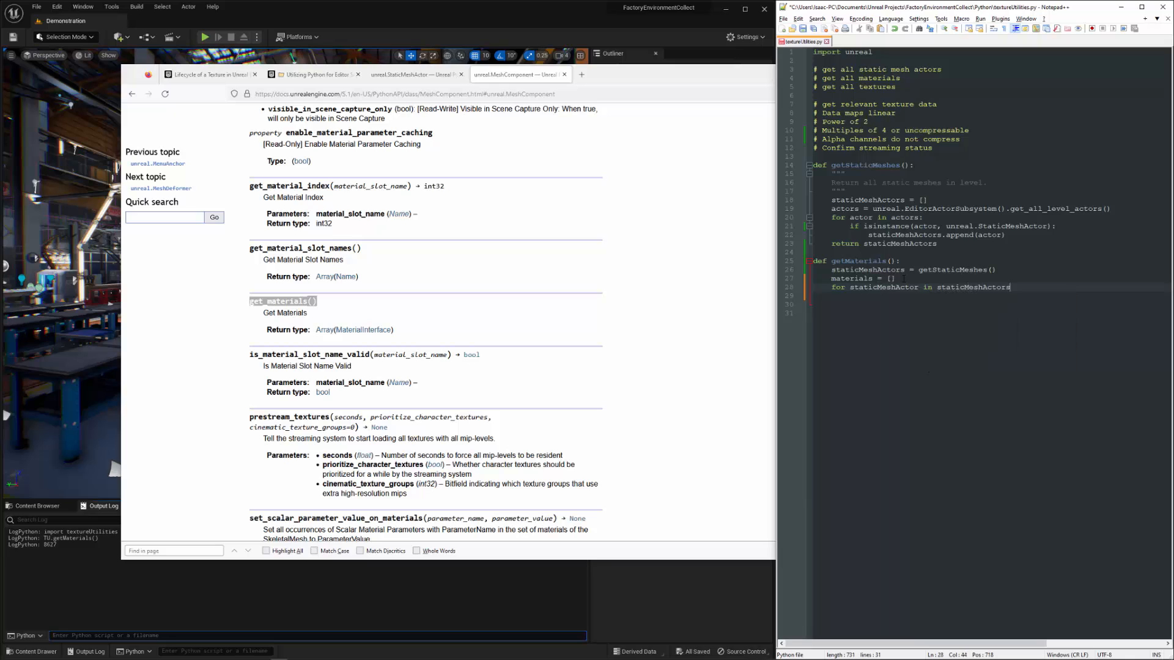
text(mats)
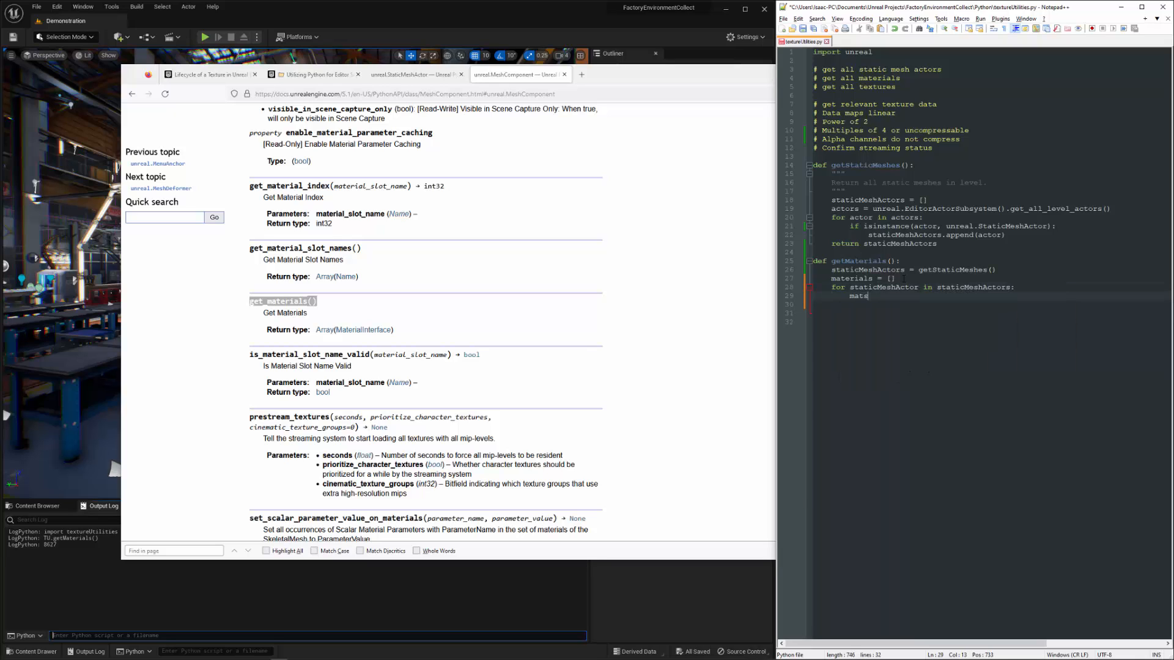
text(staticMeshActor.)
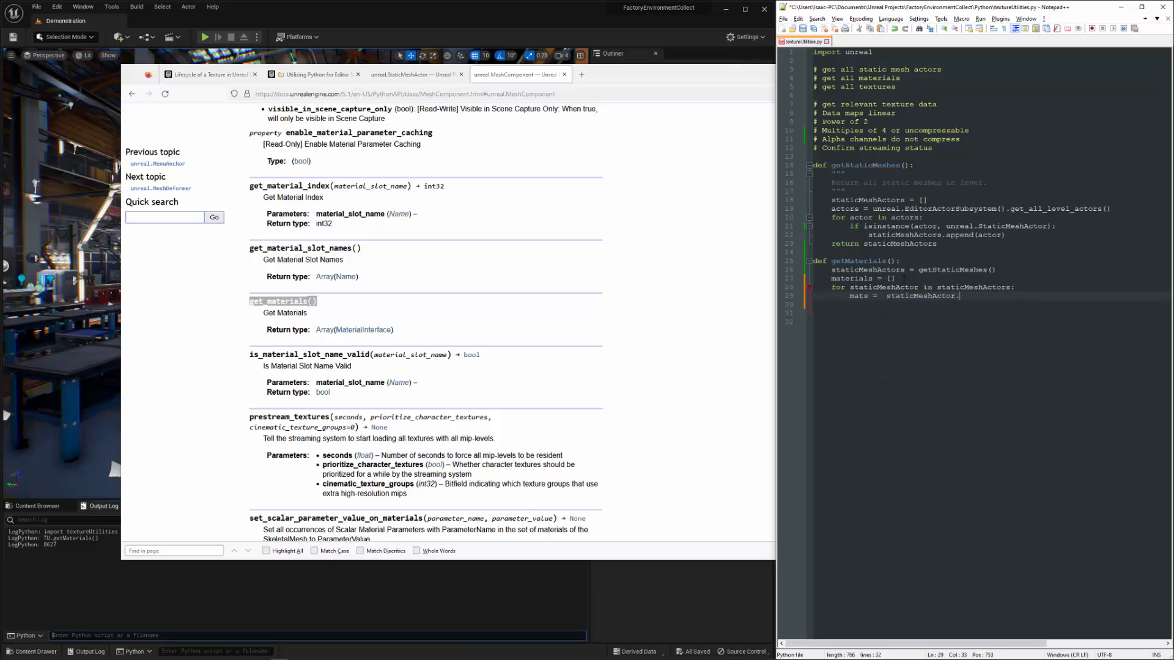
Set mats = staticMeshActor.static_mesh_component.get_materials() inside the loop.
text(static)
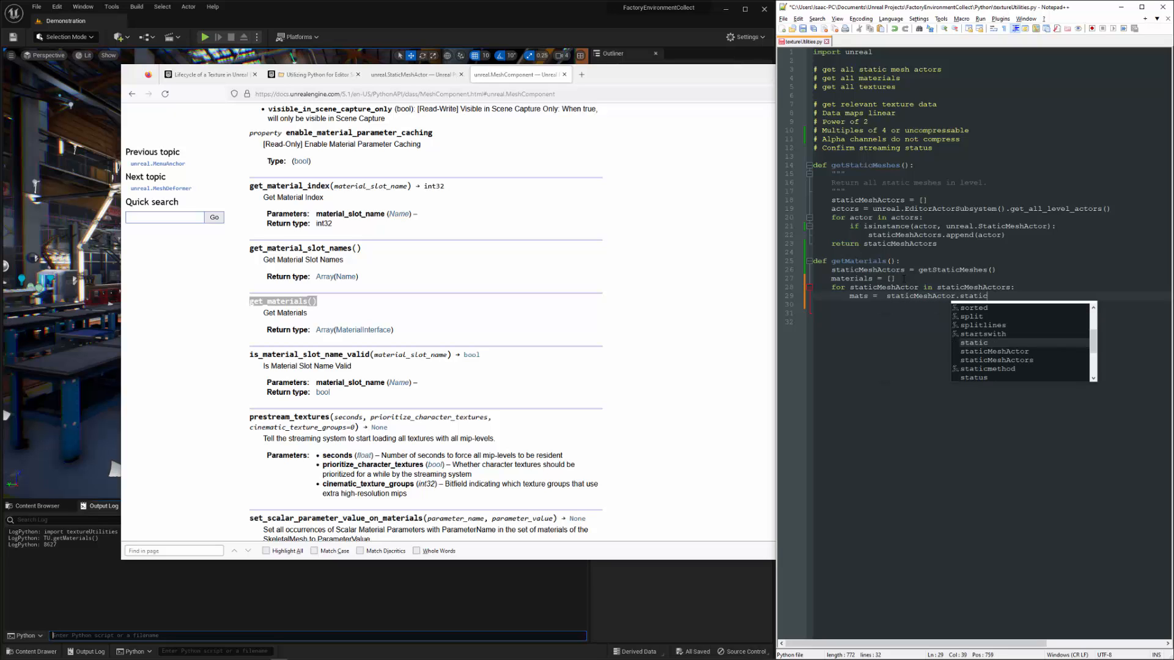
text(_mesh_component)
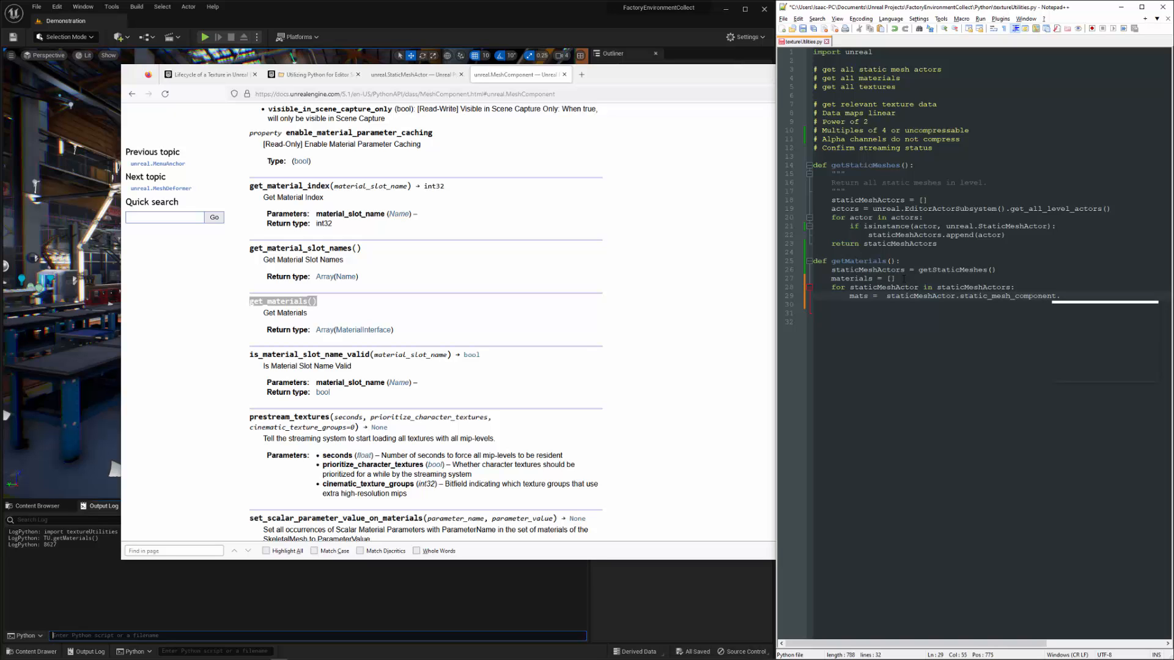
text(.get_materials)
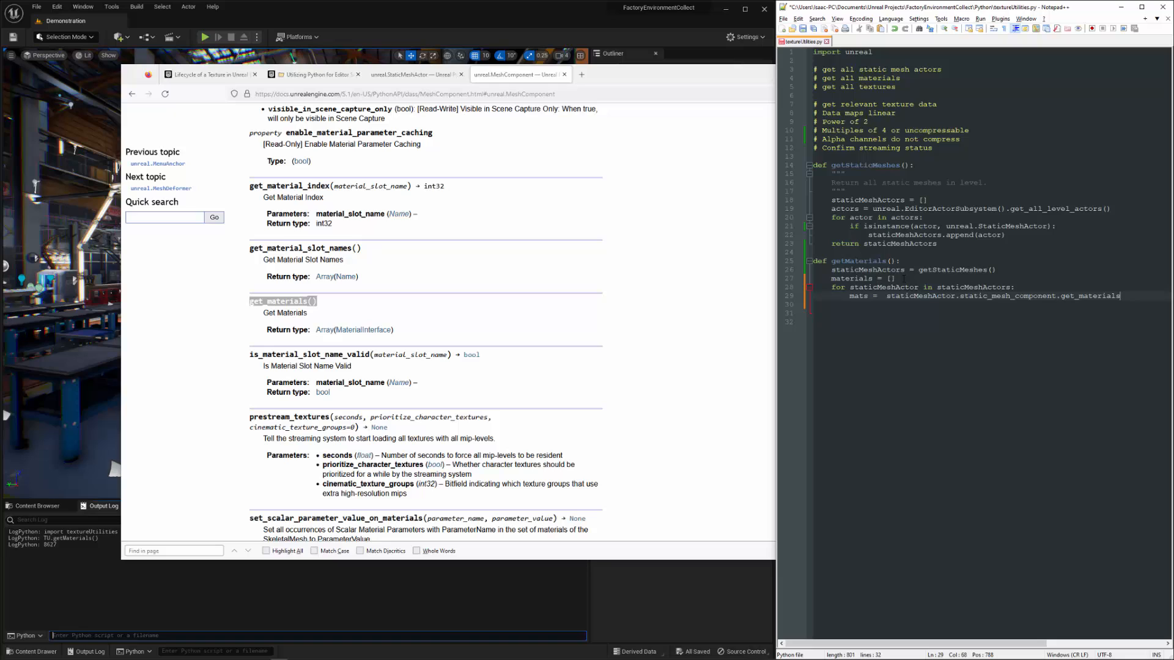
text(())
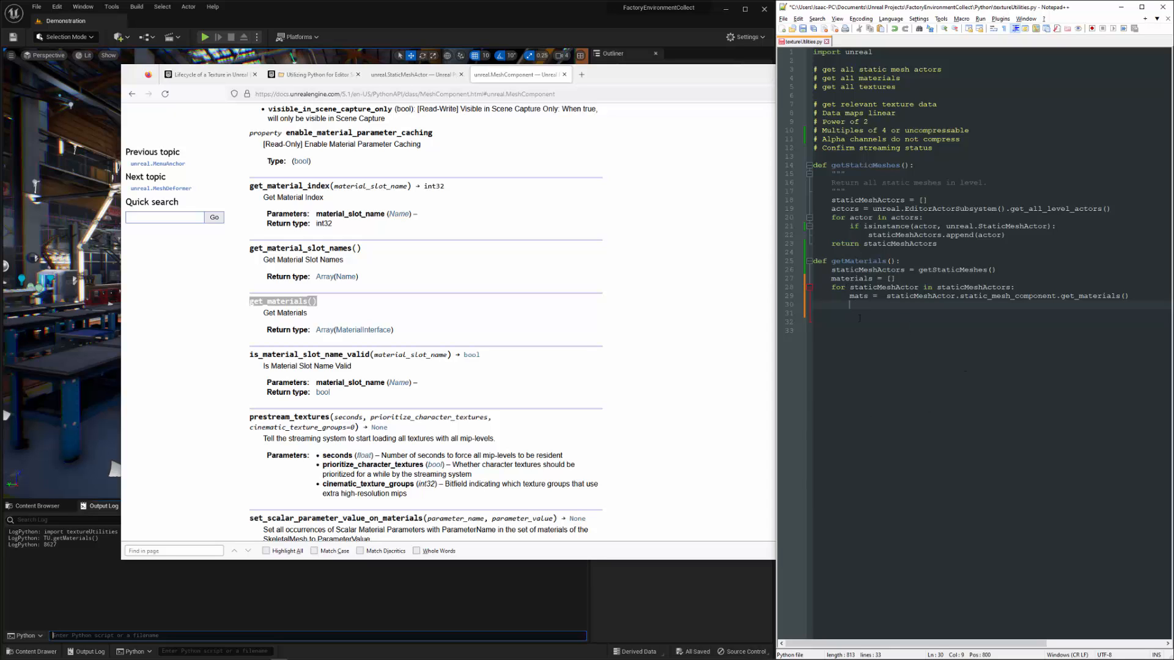
Add for mat in mats: if mat not in materials: materials.append(mat).
text(for mat in mats:)
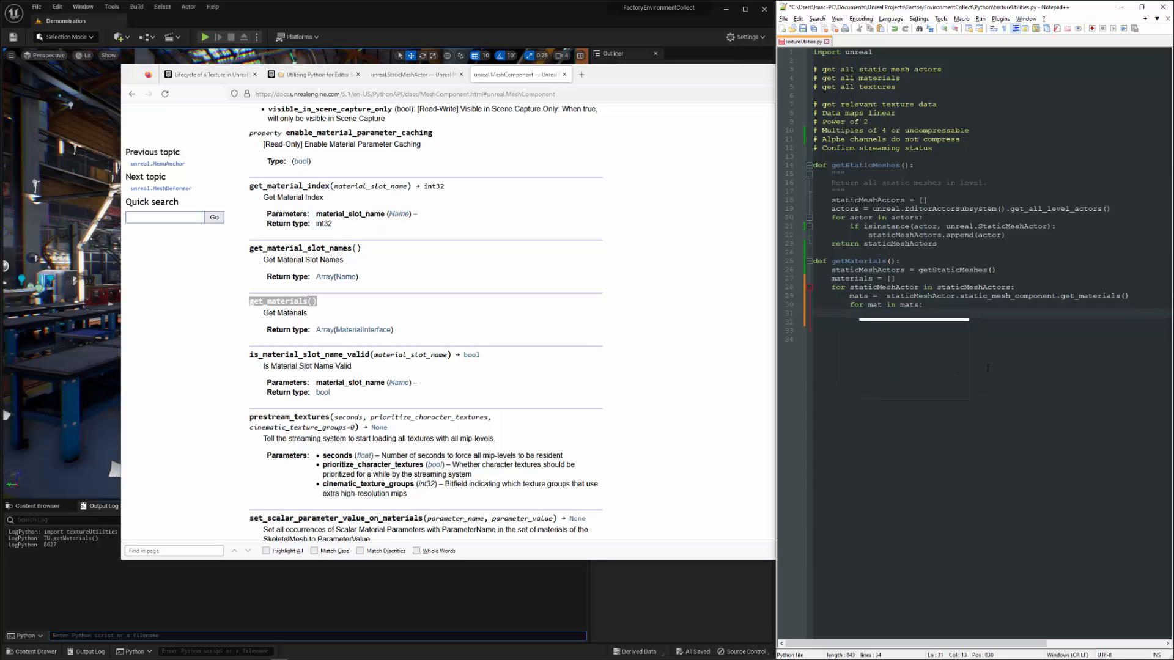
text(if mat not in)
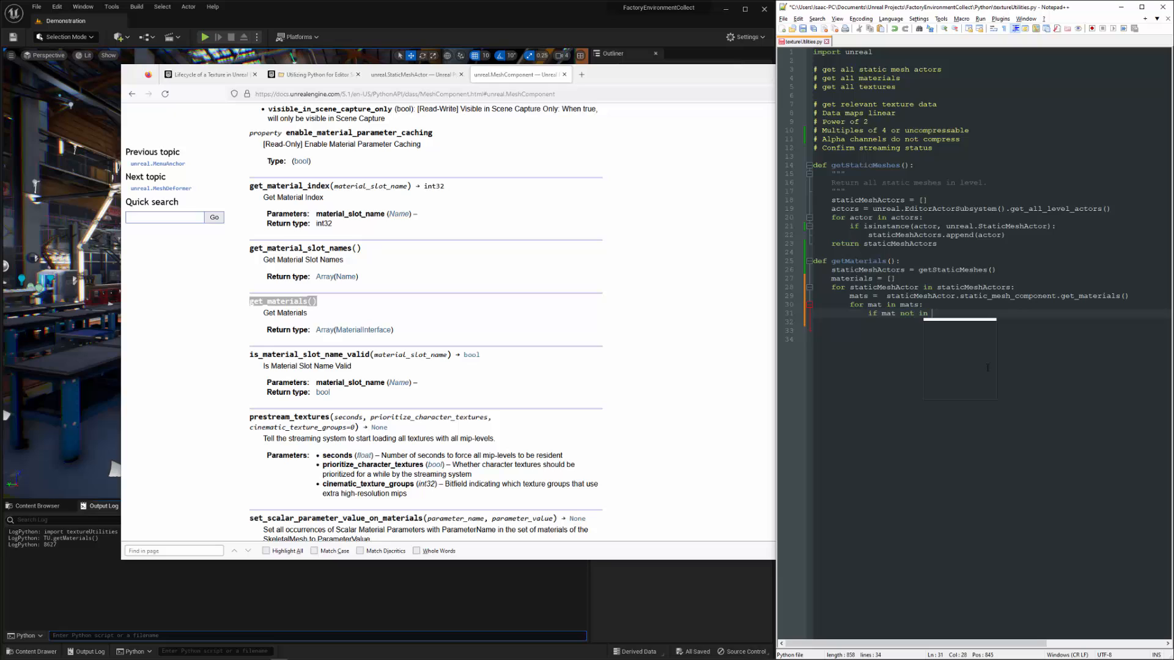
text(materials:)
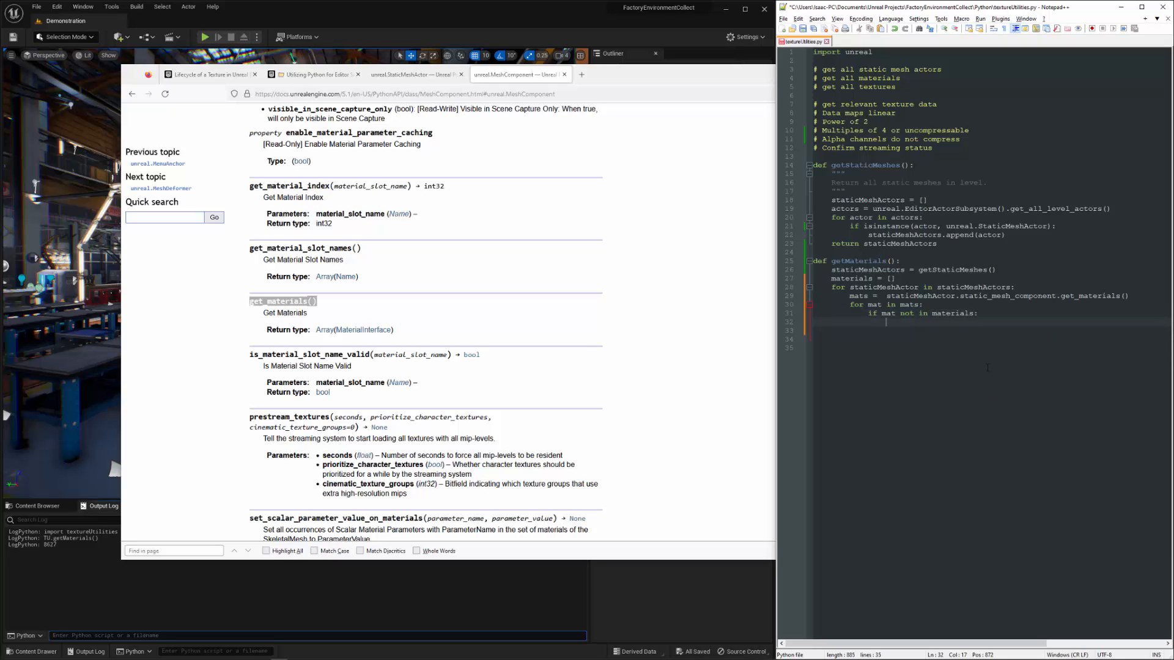
text(materials.append)
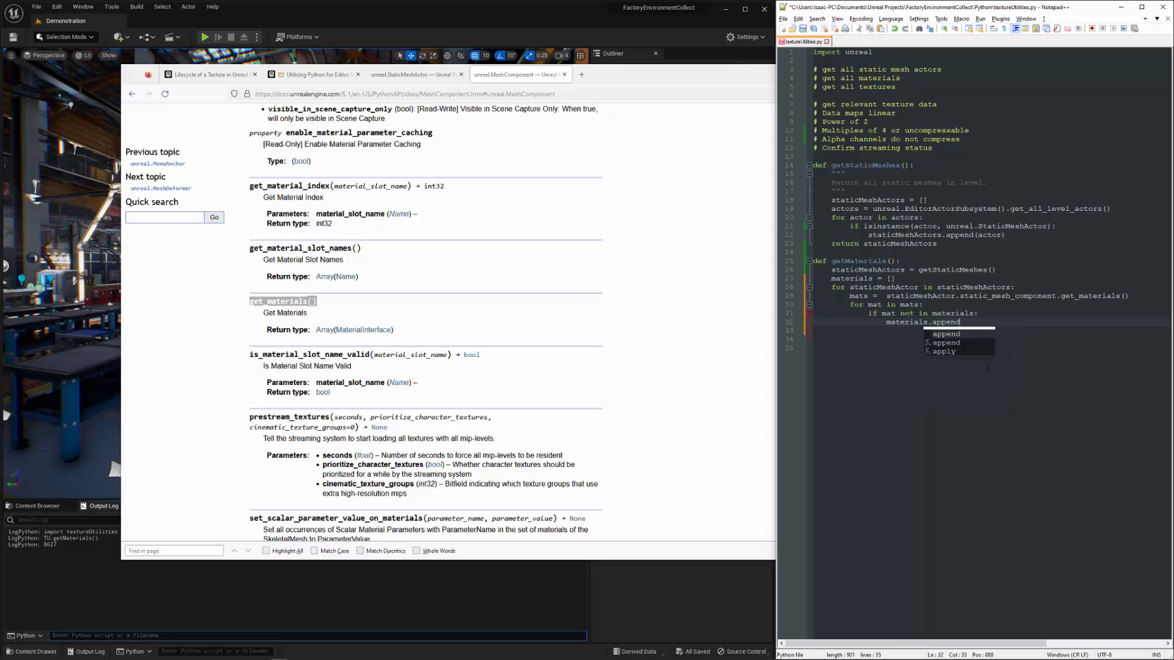
text((mat)
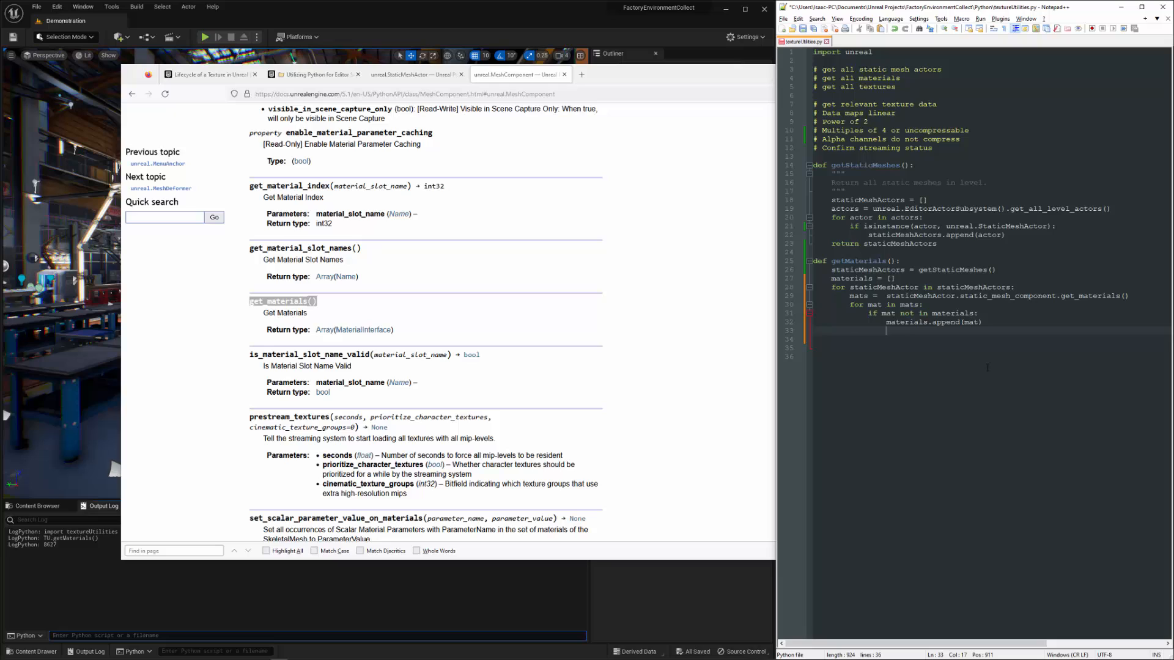
End getMaterials with print(len(materials)) and return materials.
text(return mater)
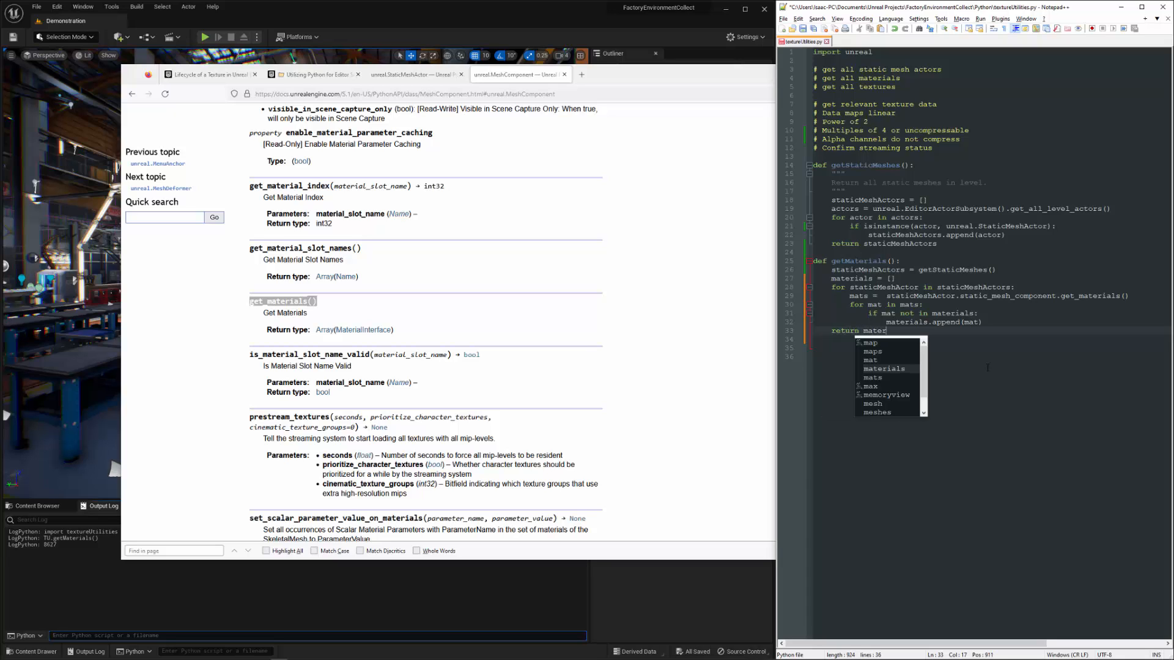
text(ials)
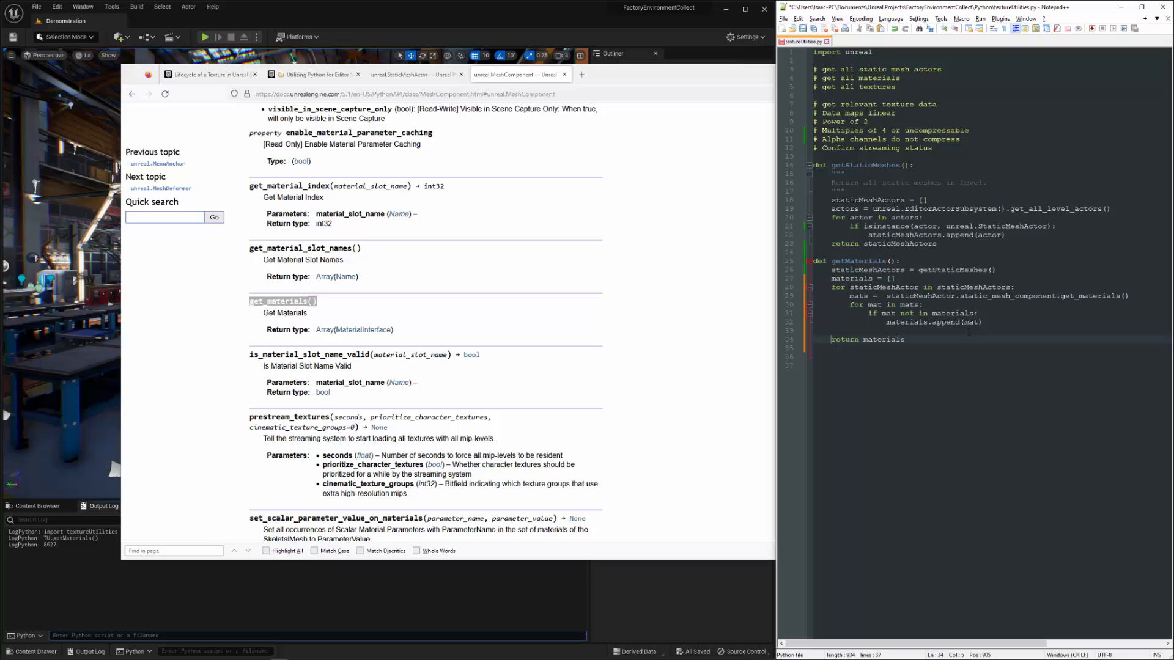
text(print ())
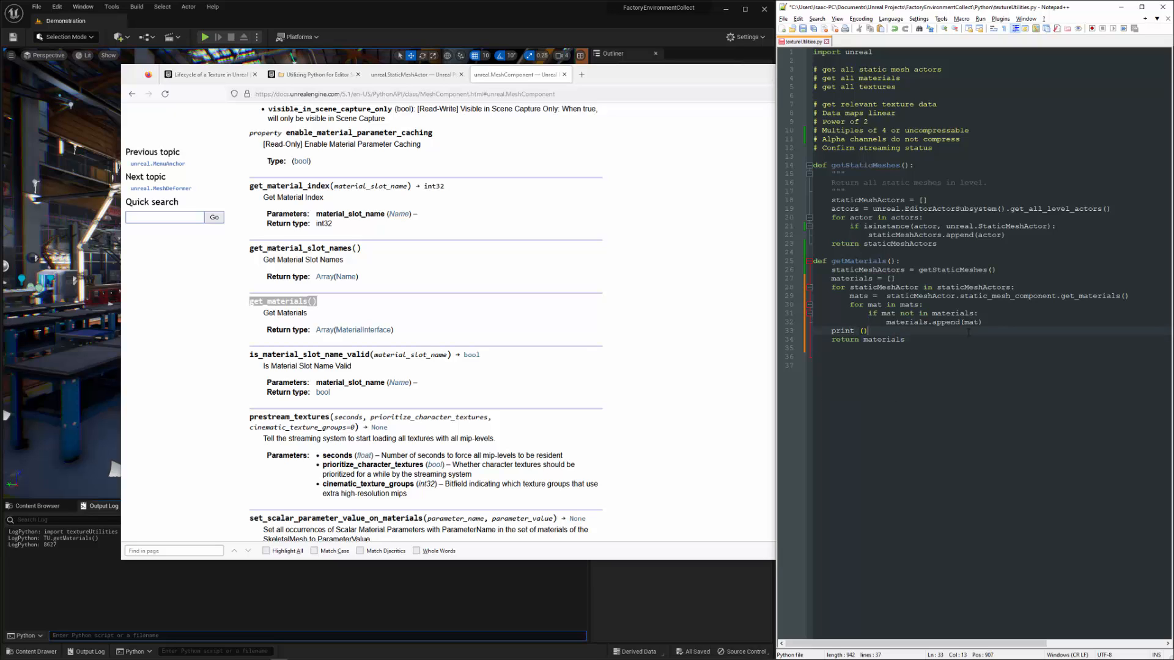
text(len()
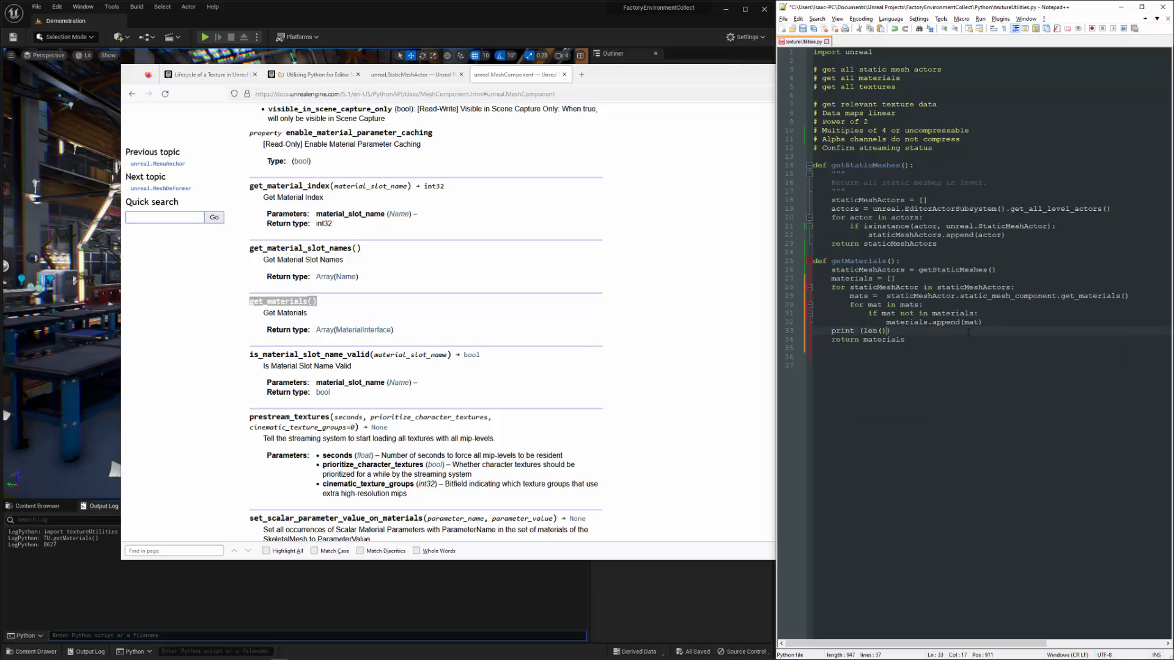
text(materials)
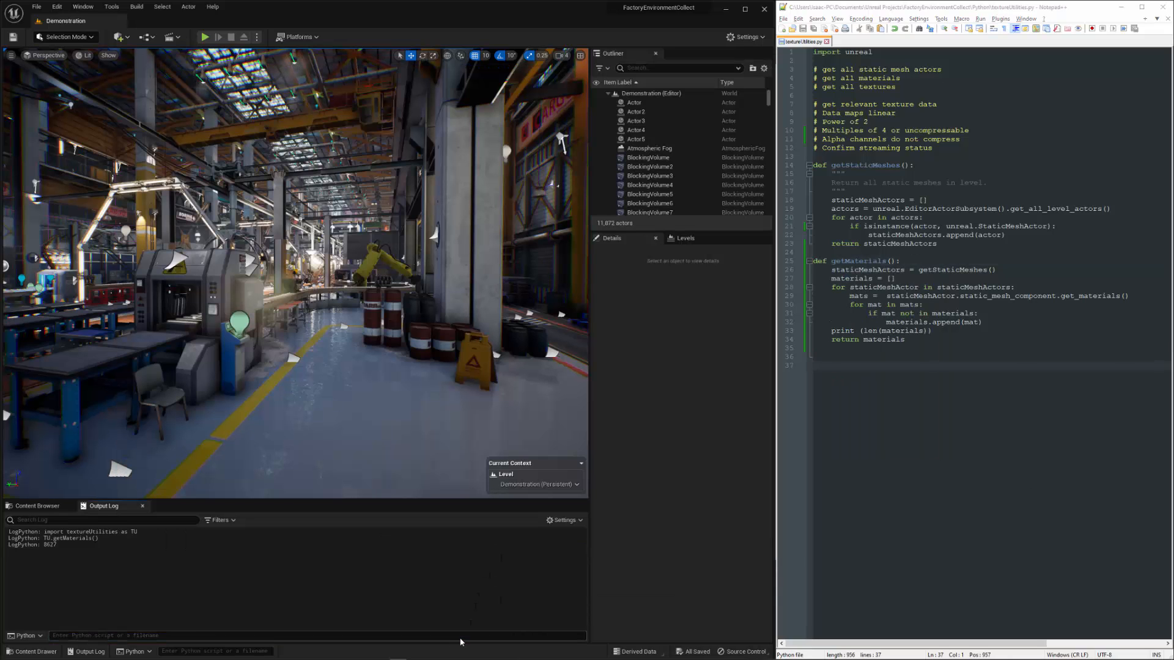
Reload the TU module via importlib and run TU.getMaterials(), logging 23 unique materials.
text(fro)
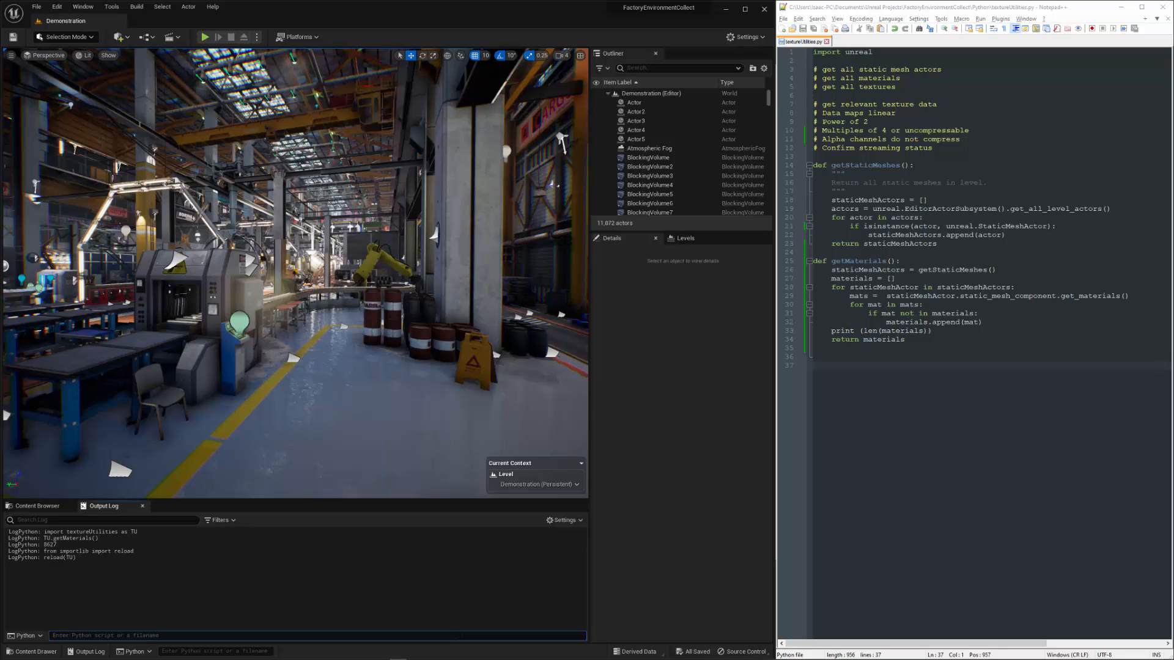
text(TU.)
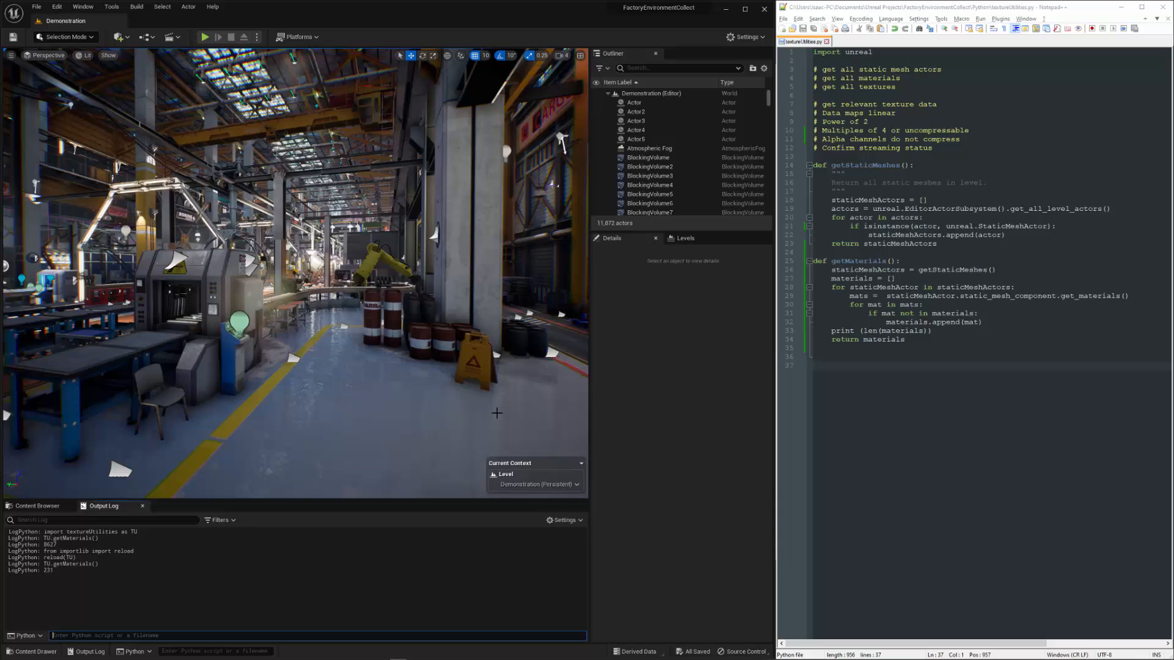
mouse_move(554, 434)
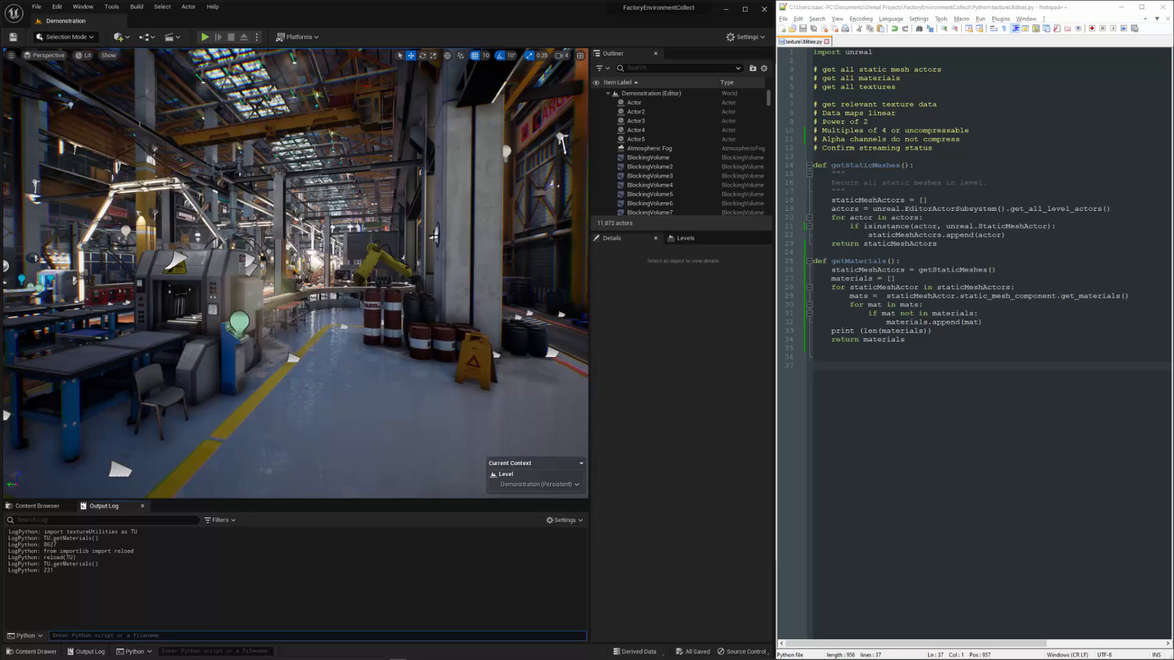
mouse_move(324, 357)
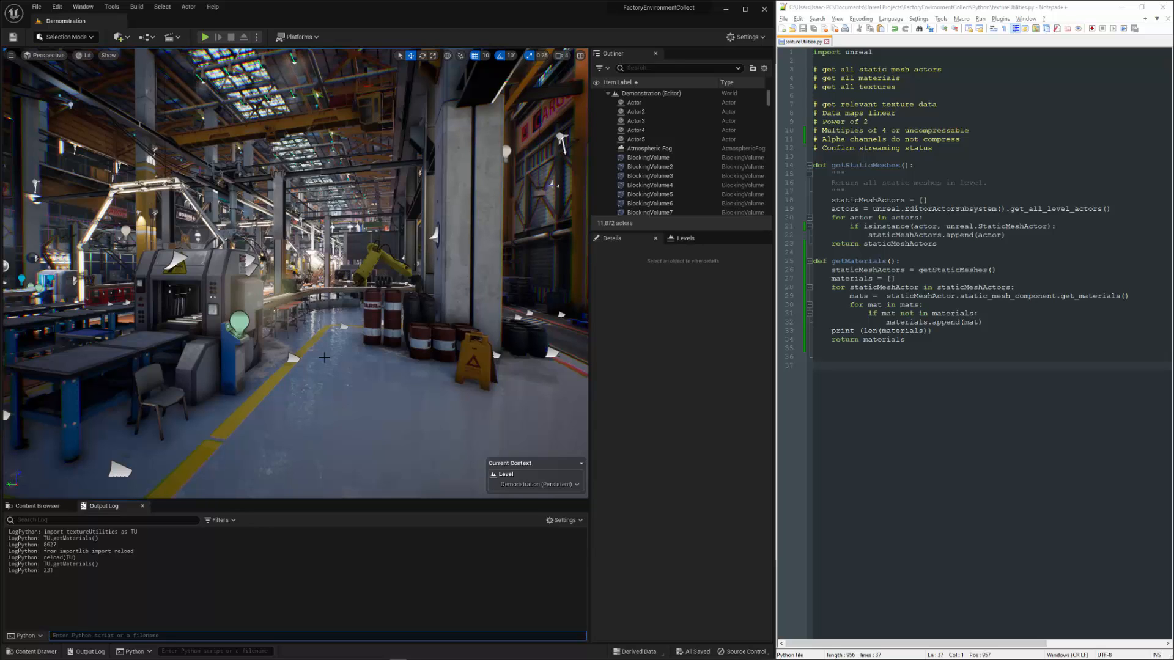